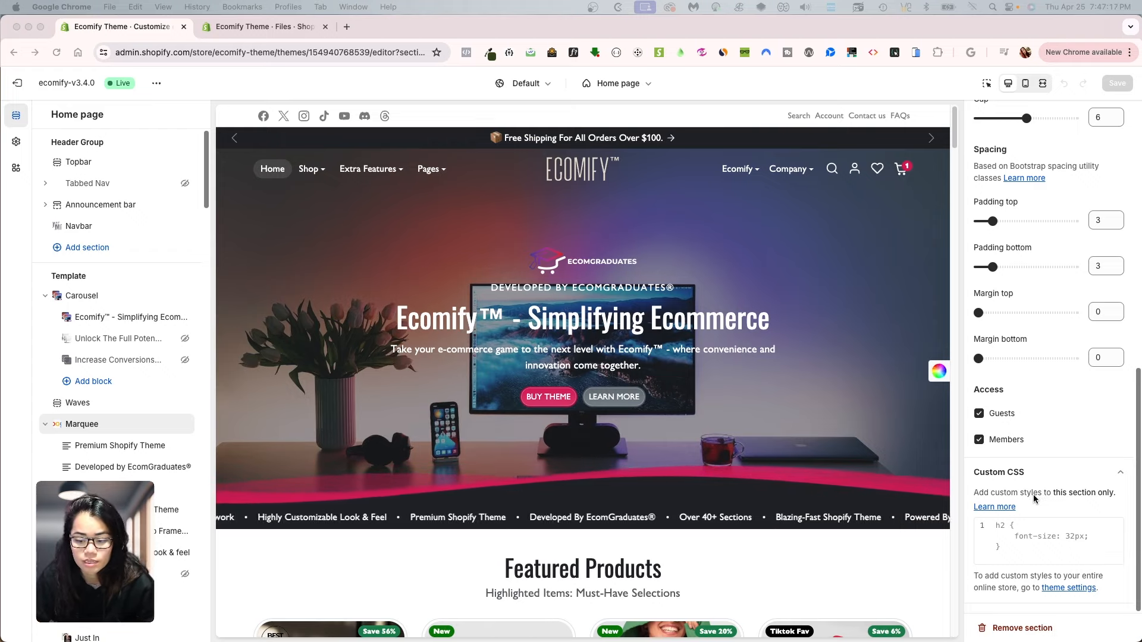
Check the Marquee section's Custom CSS box and the theme-wide Custom CSS settings
click(1047, 541)
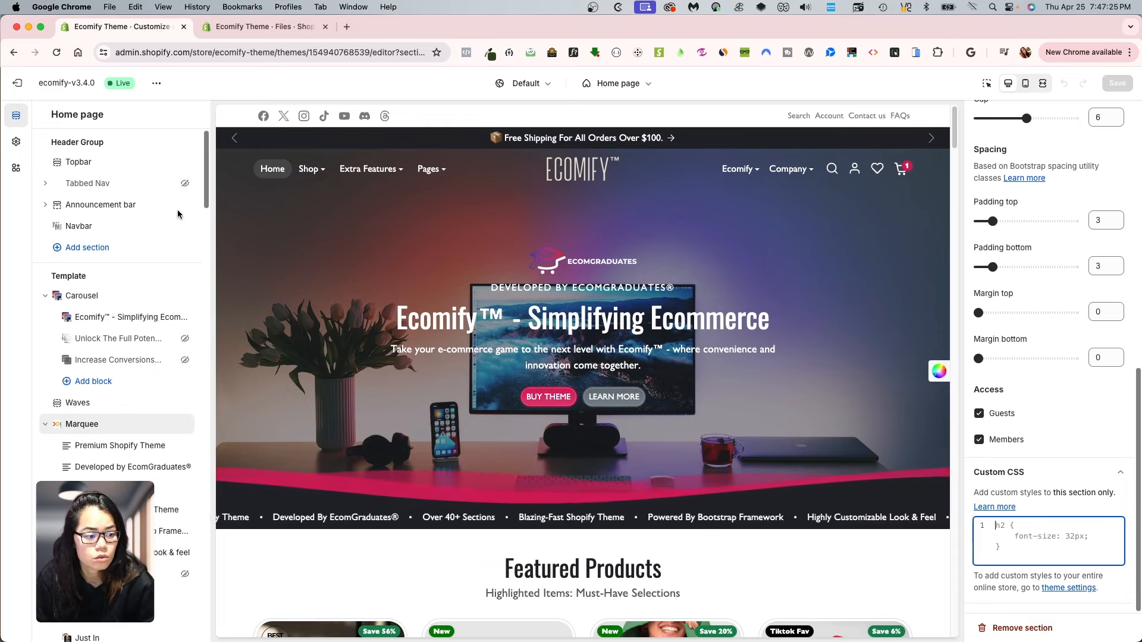
click(16, 142)
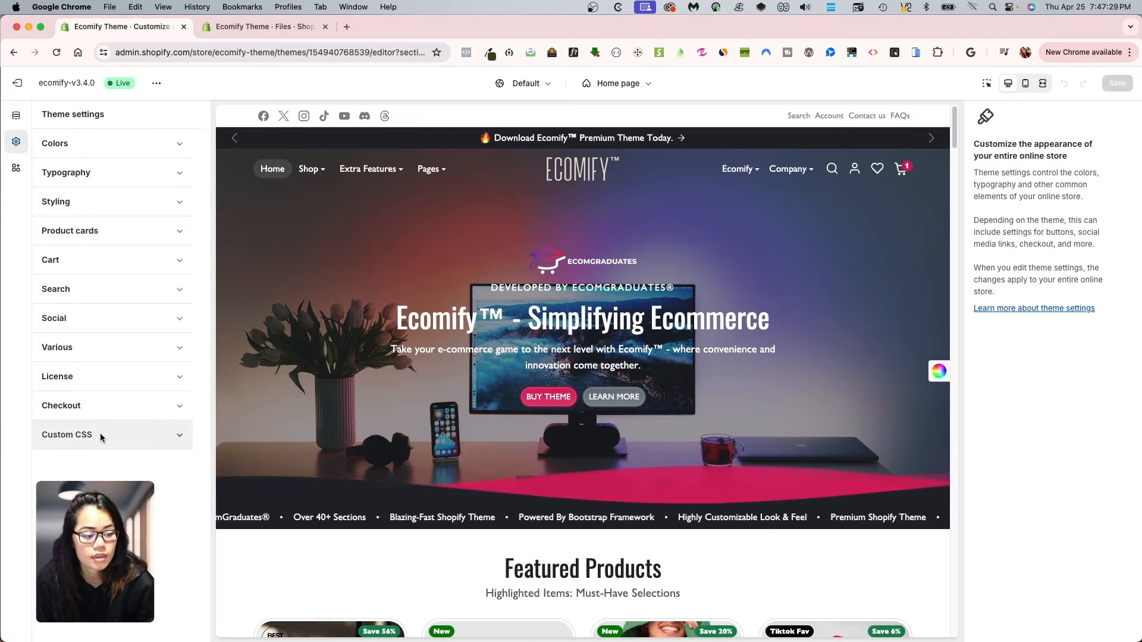
click(66, 435)
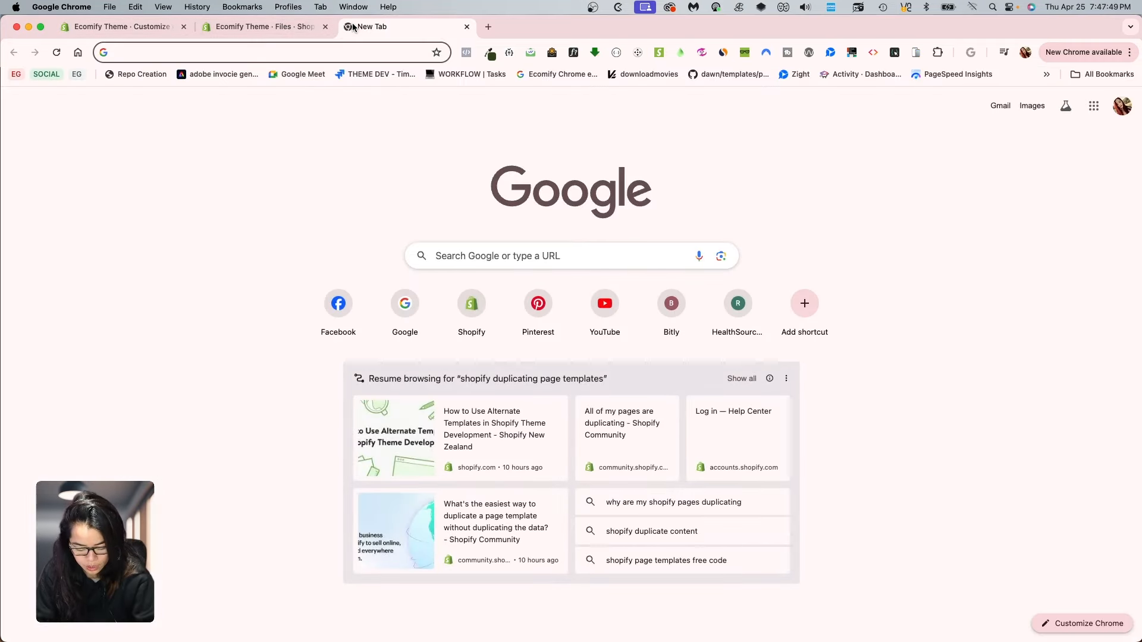
On freepik.com, search for transparent PNG water images
text(freepik.com)
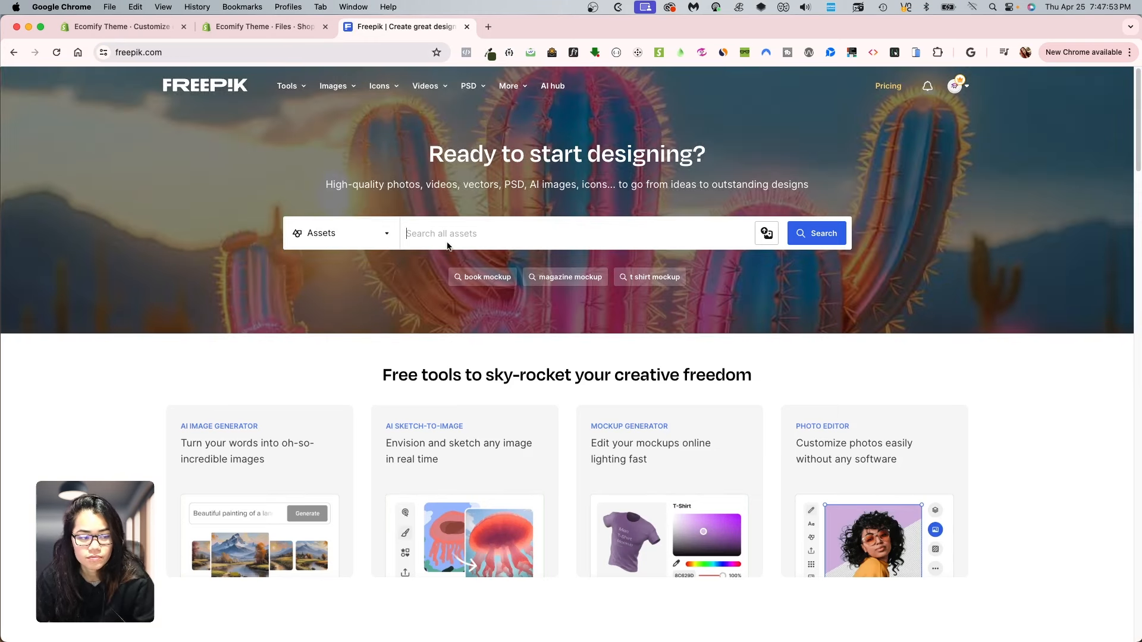
text(trans)
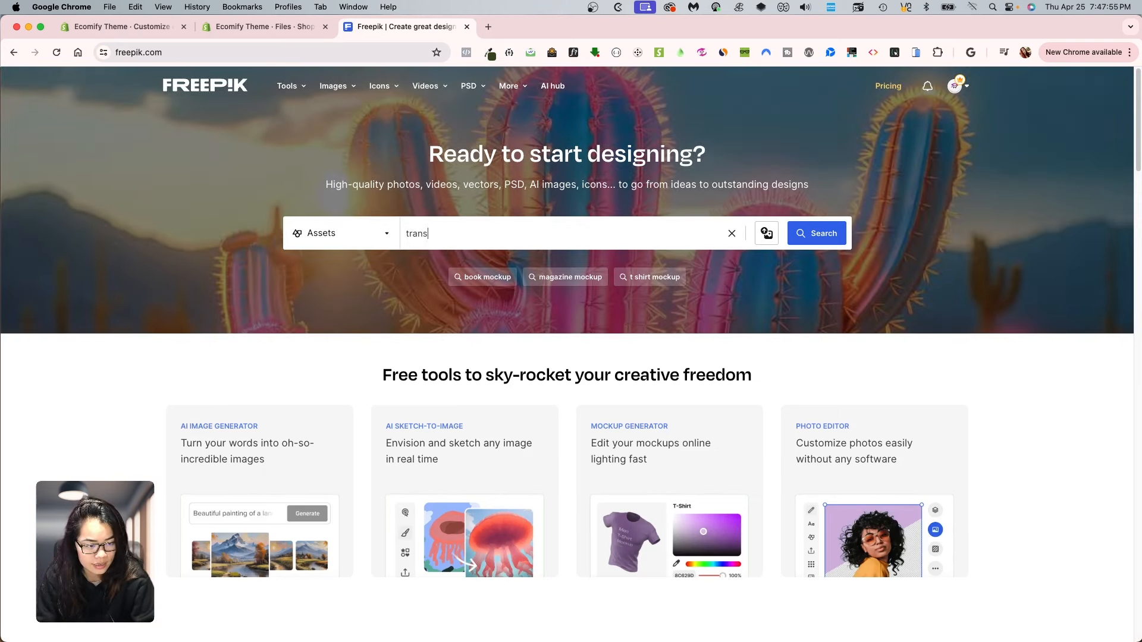
click(564, 233)
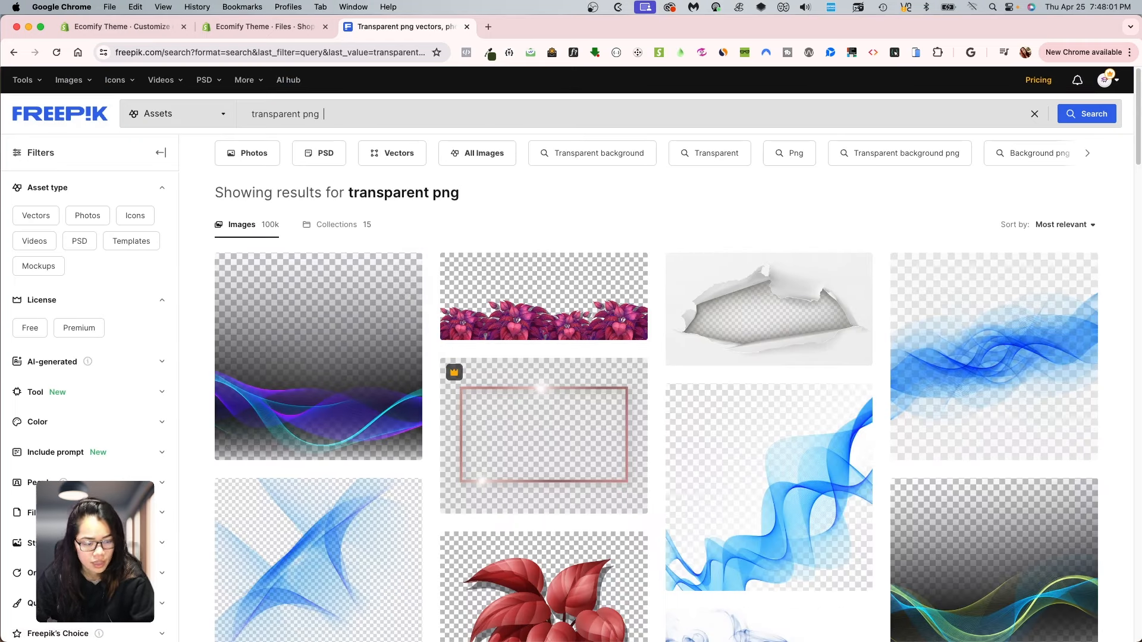
text(water)
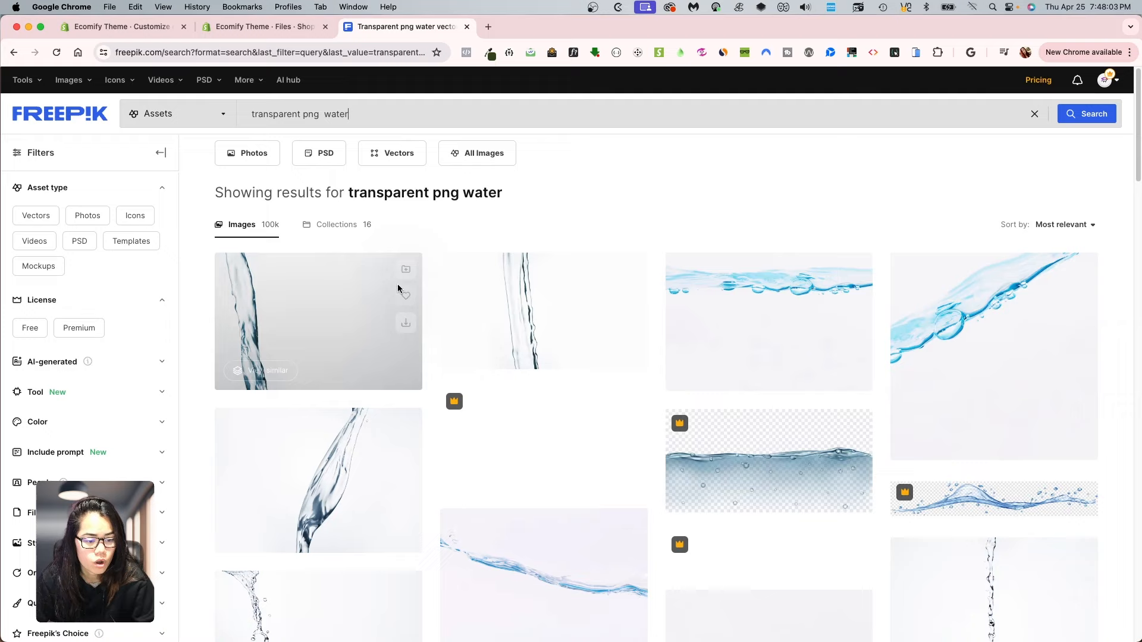
Download the realistic underwater air bubbles vector from the results
scroll(down, 3)
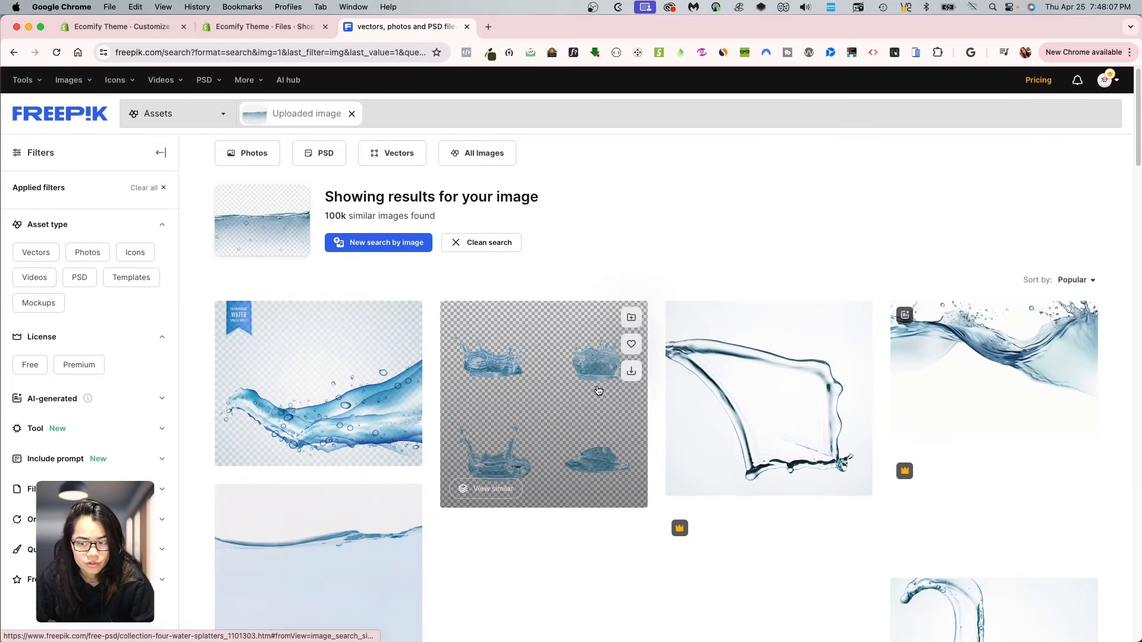
scroll(down, 3)
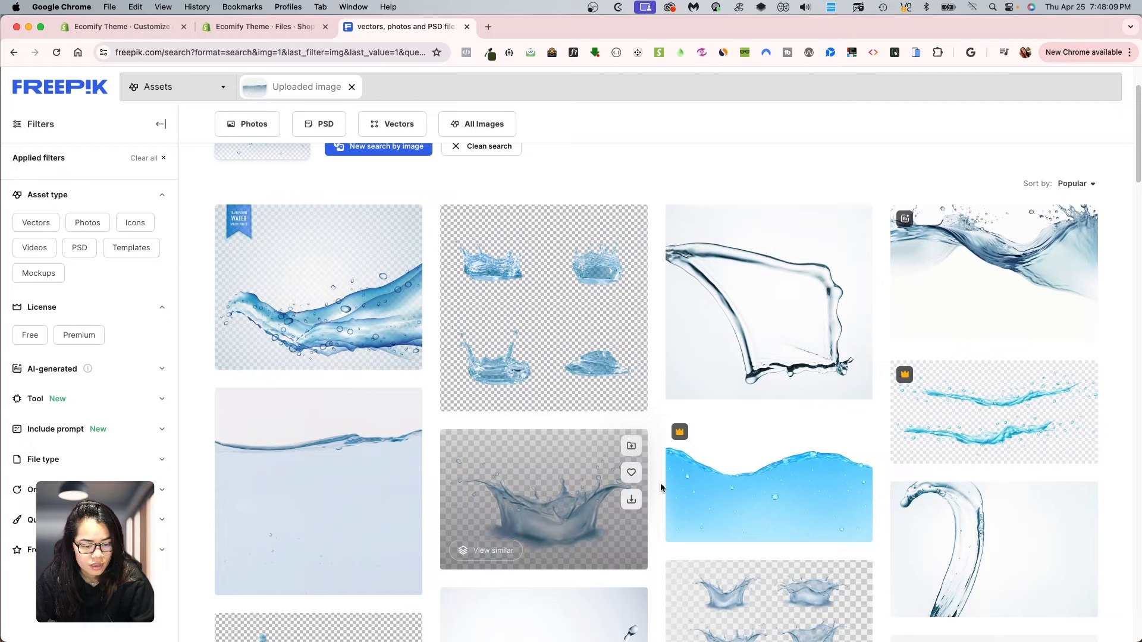
scroll(down, 3)
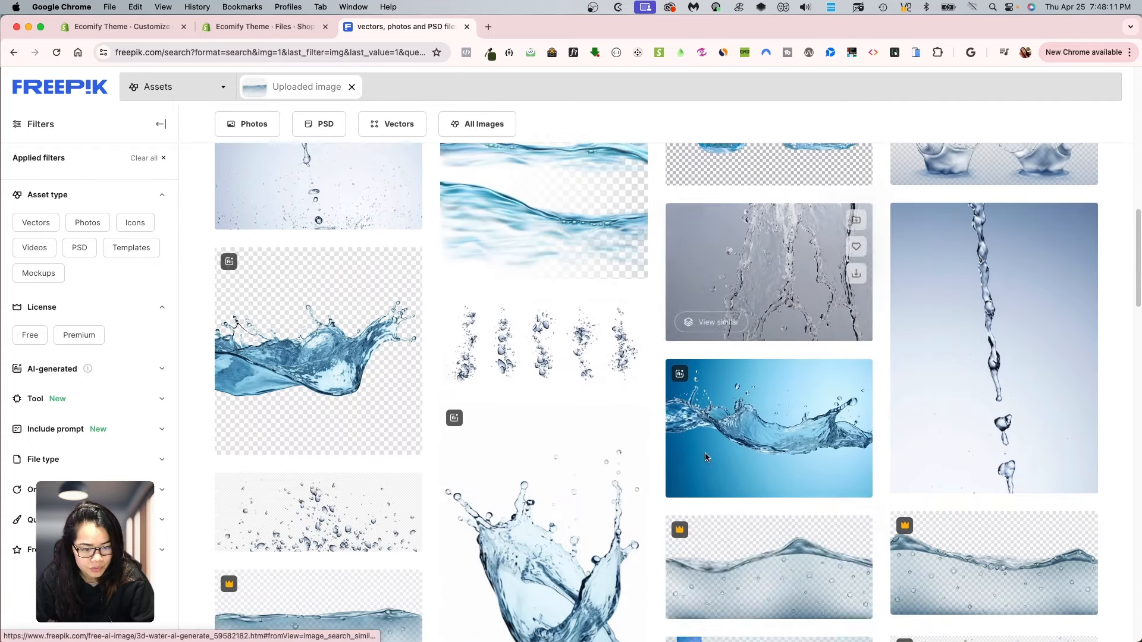
scroll(down, 3)
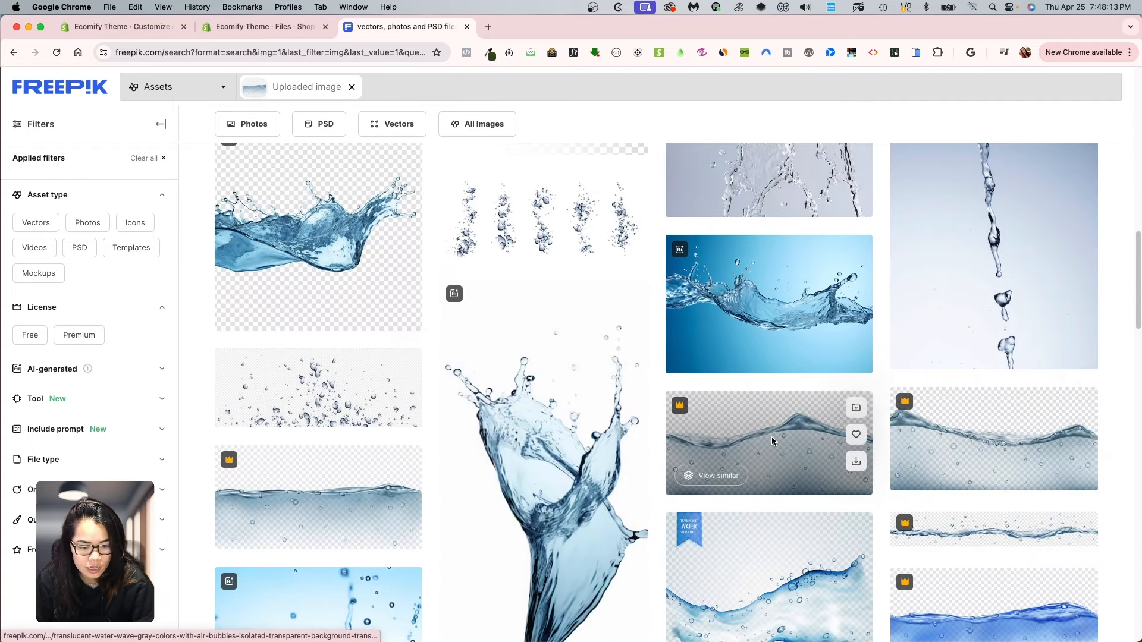
click(769, 441)
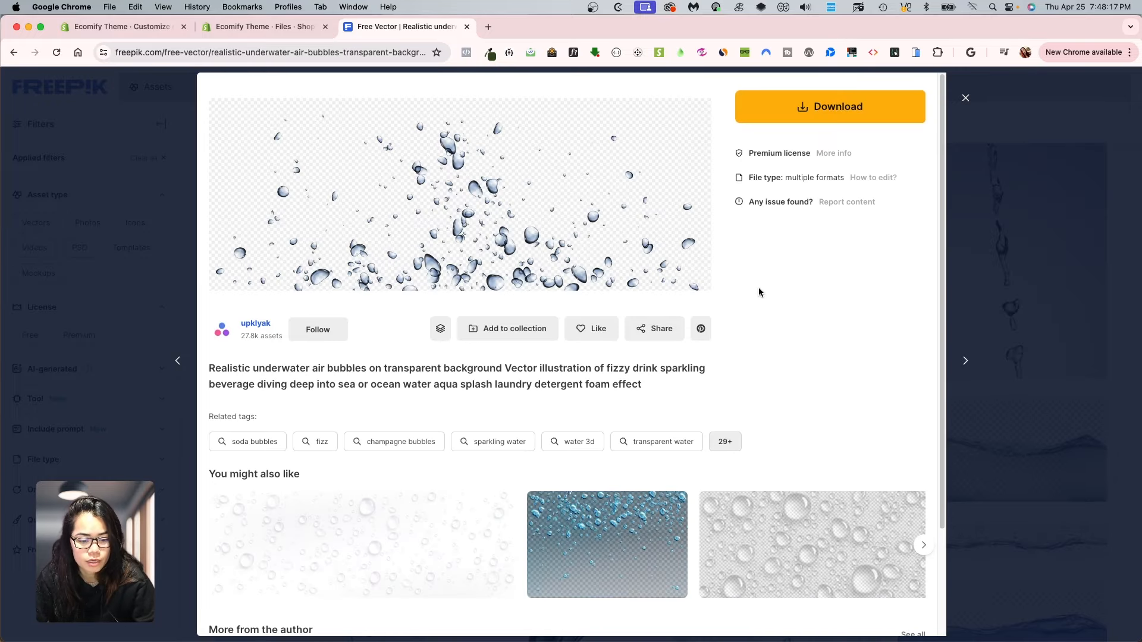
click(828, 107)
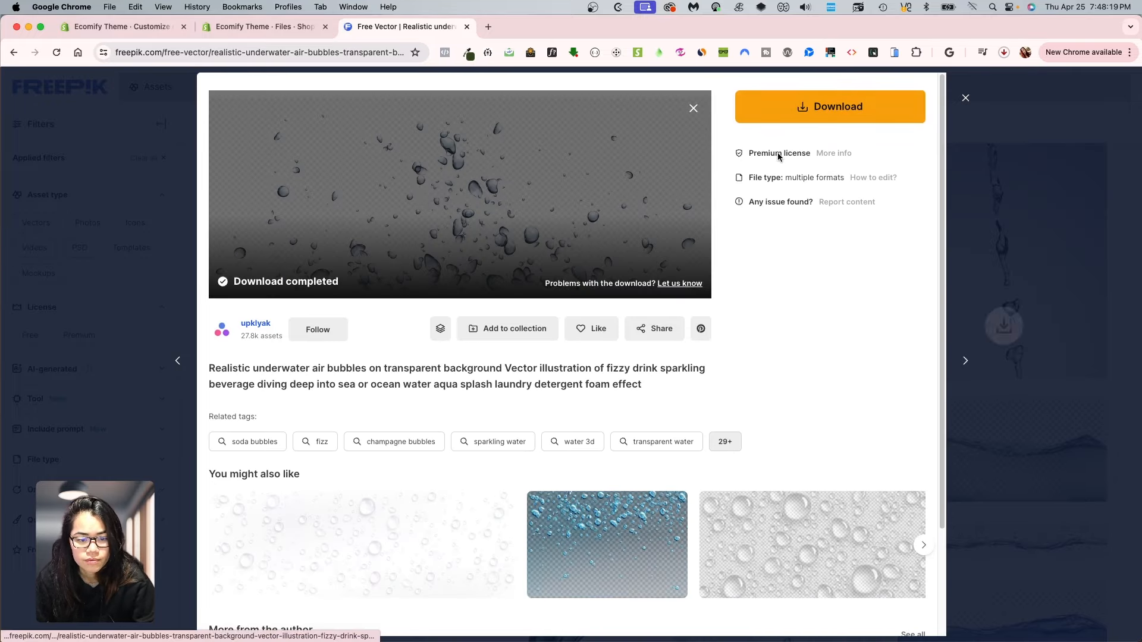
Upload the downloaded underwater bubbles JPG to Shopify Files from the Downloads folder
click(1003, 51)
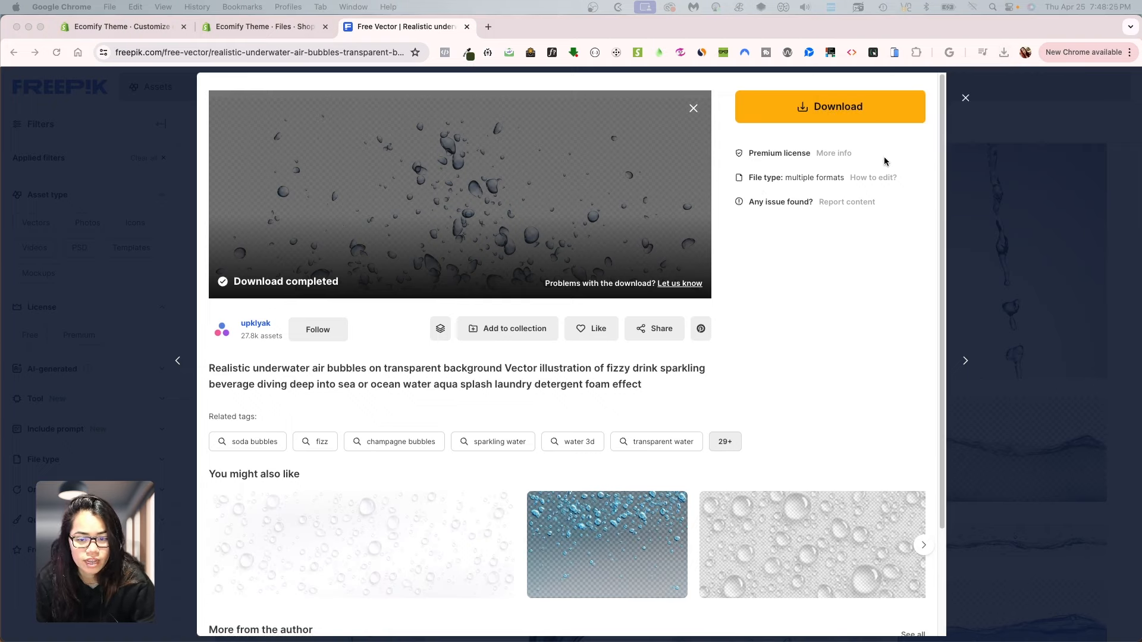
mouse_move(832, 239)
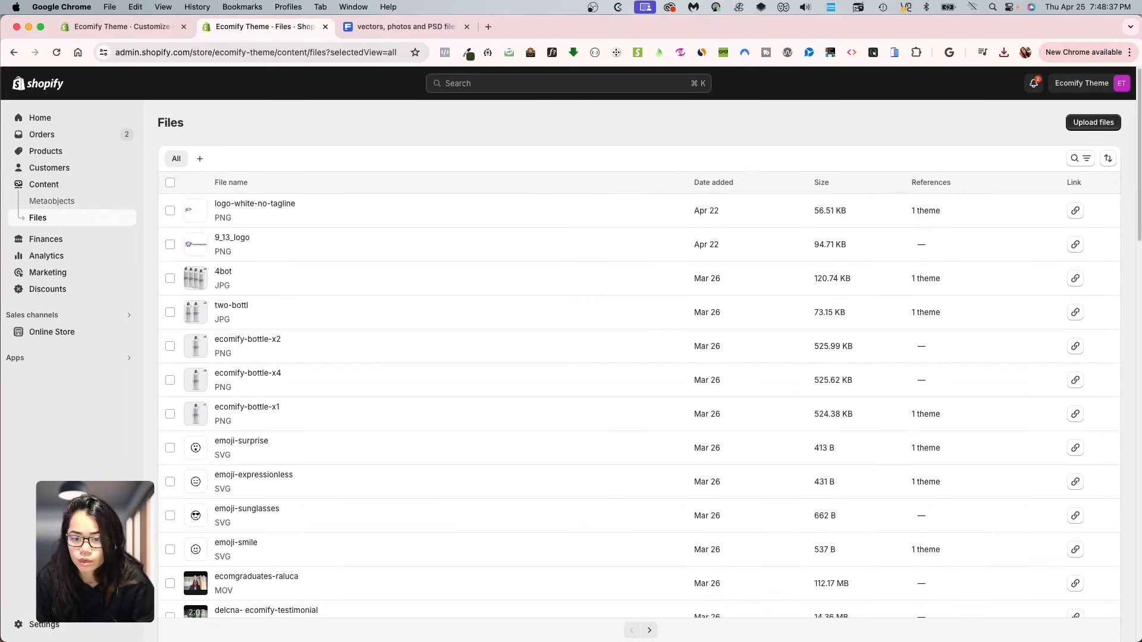
mouse_move(725, 165)
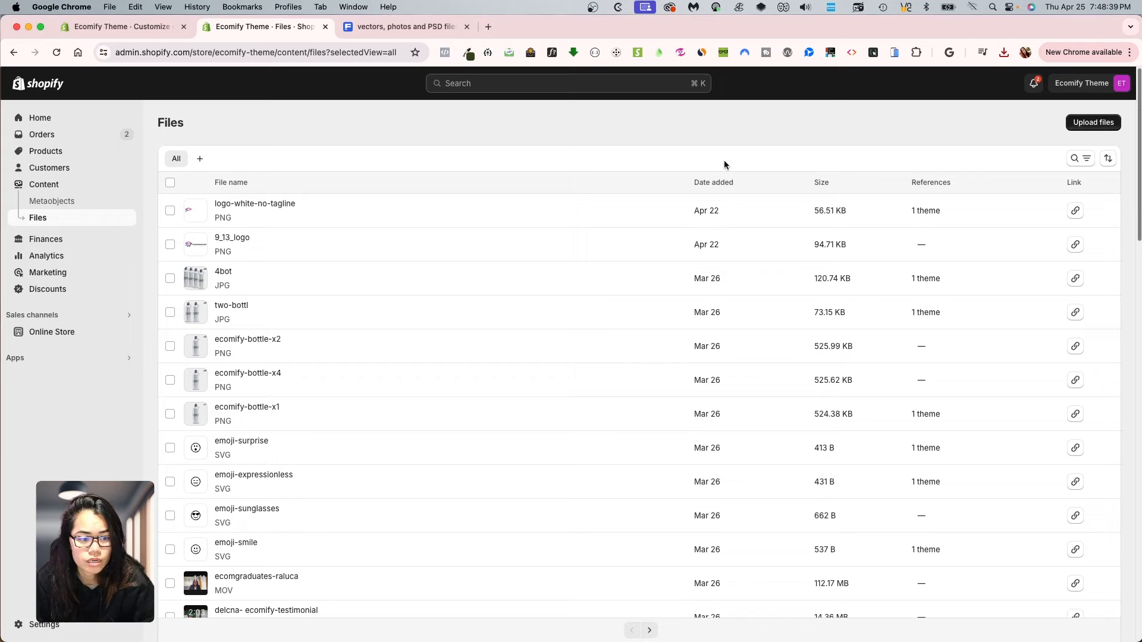
click(1092, 122)
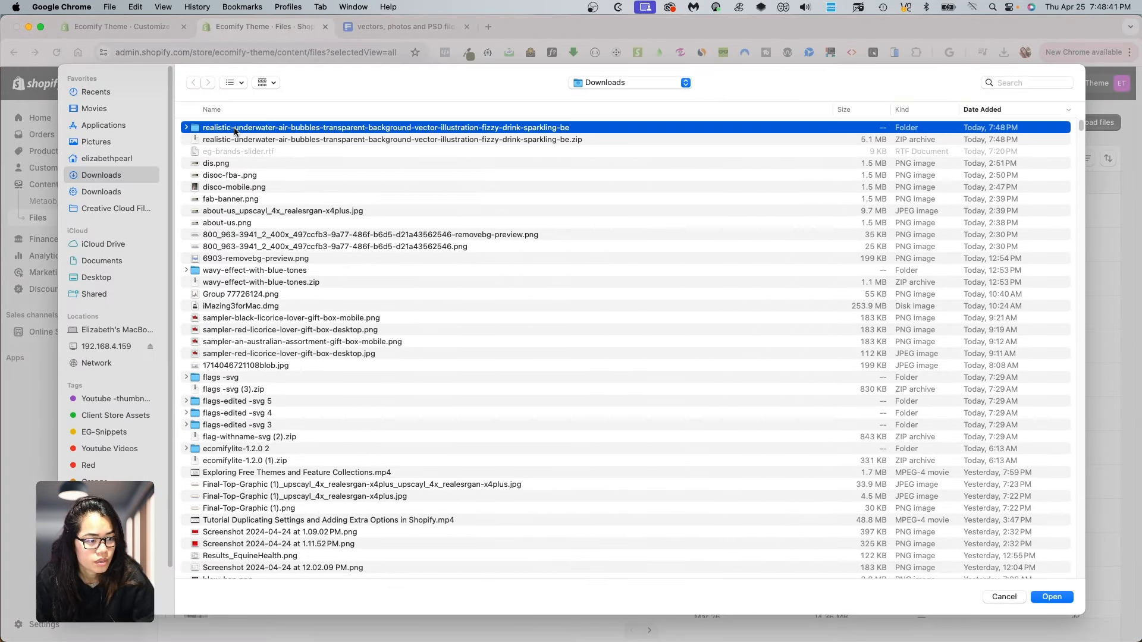
double_click(385, 127)
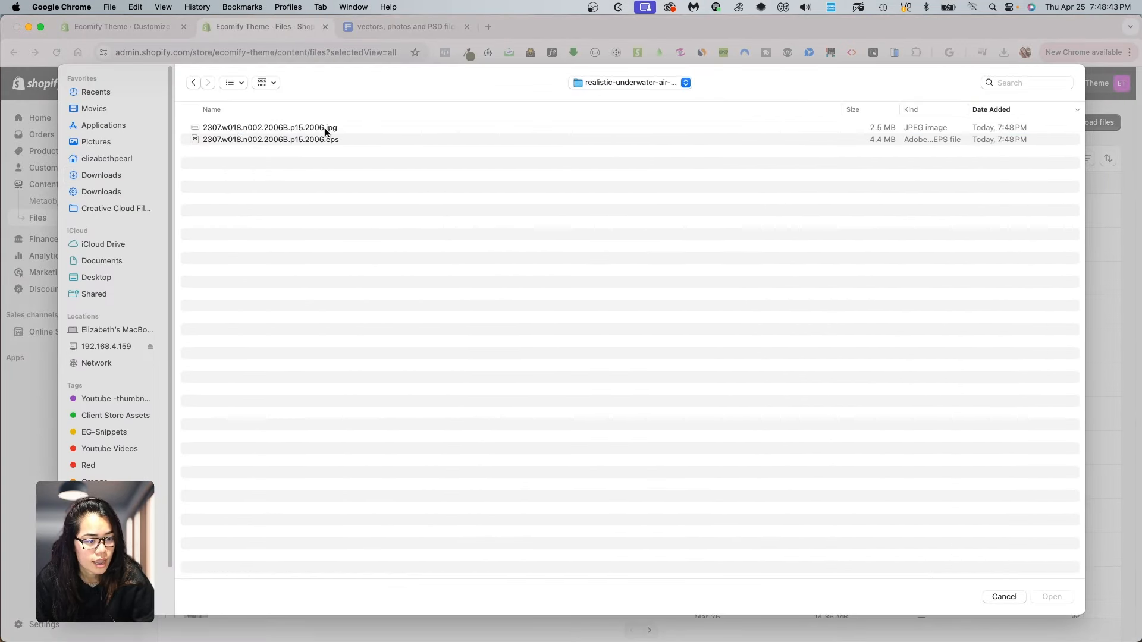
click(1051, 597)
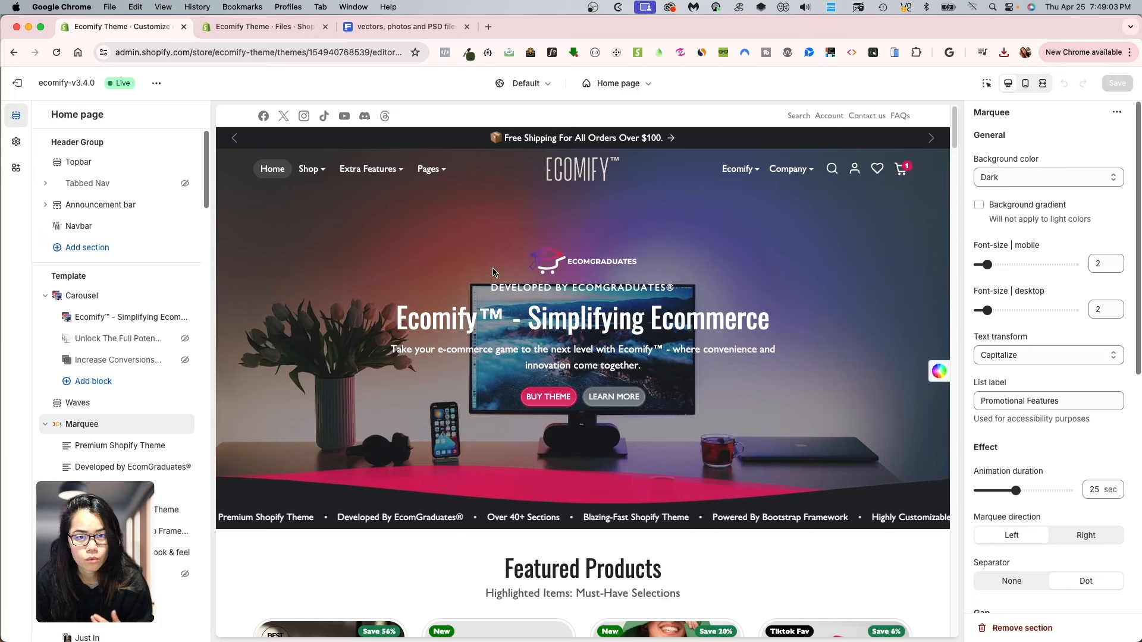
Select Featured Products and type 'section {' into its Custom CSS box
scroll(down, 3)
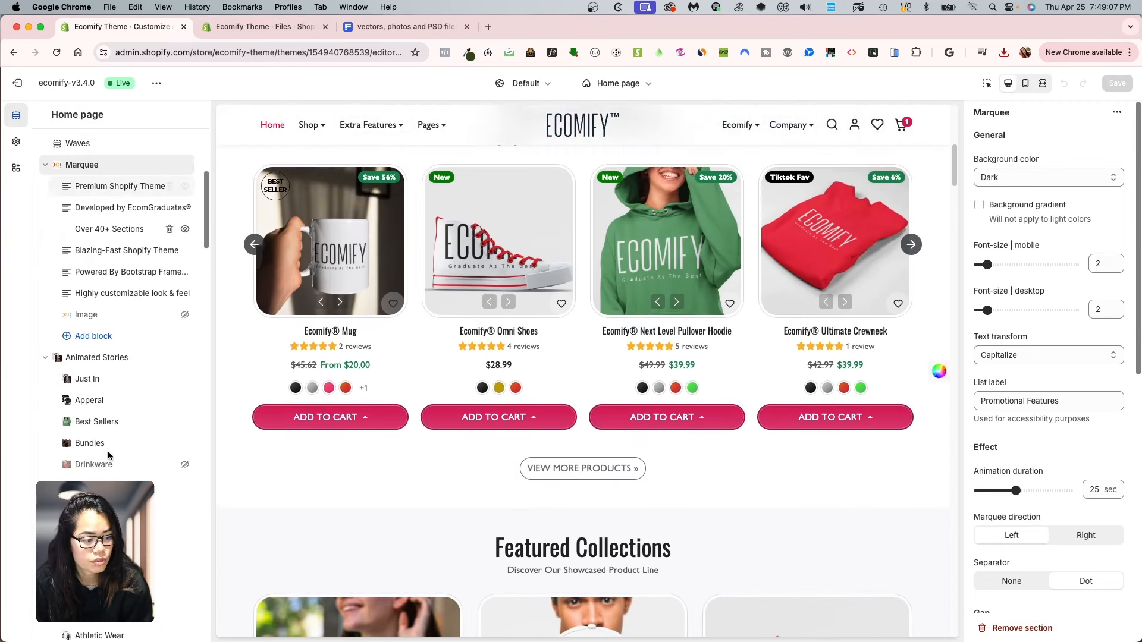
scroll(down, 3)
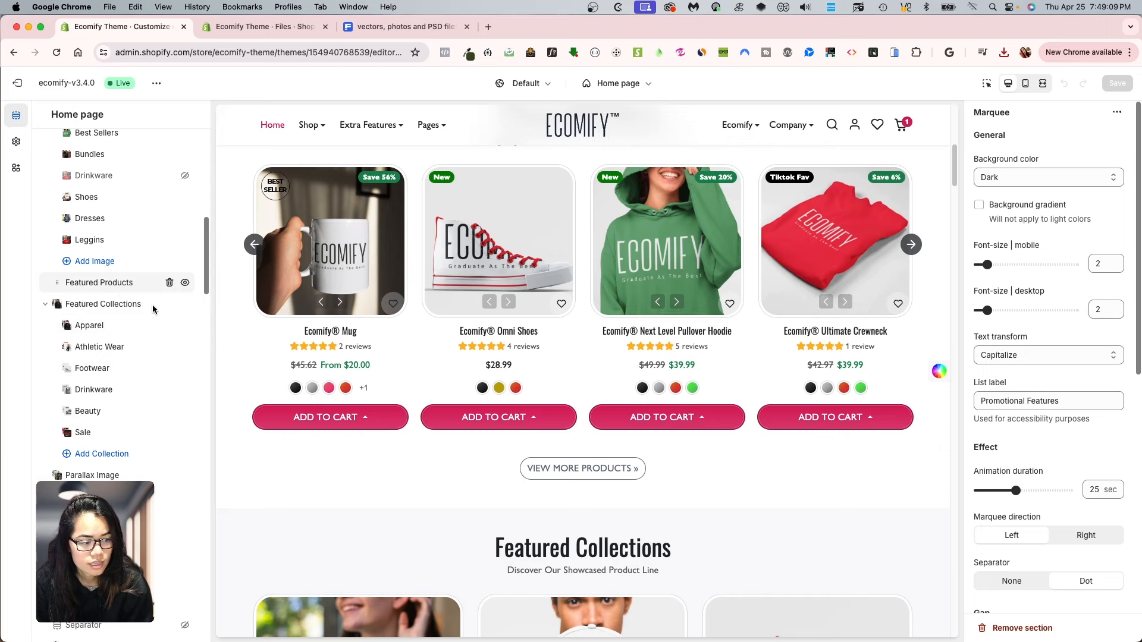
click(98, 282)
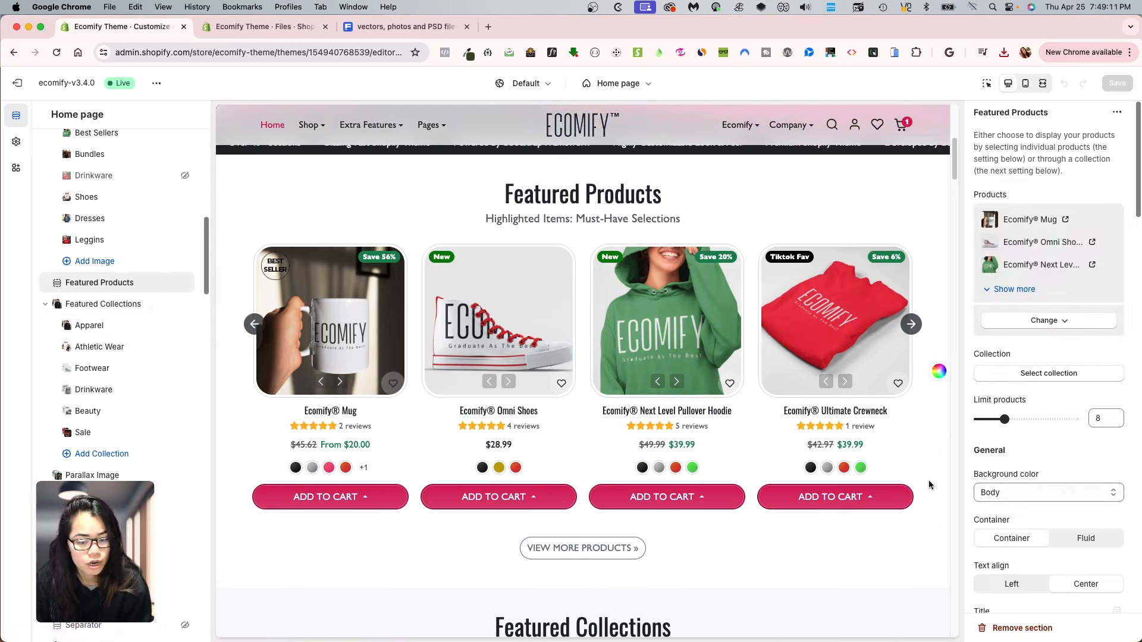
scroll(down, 3)
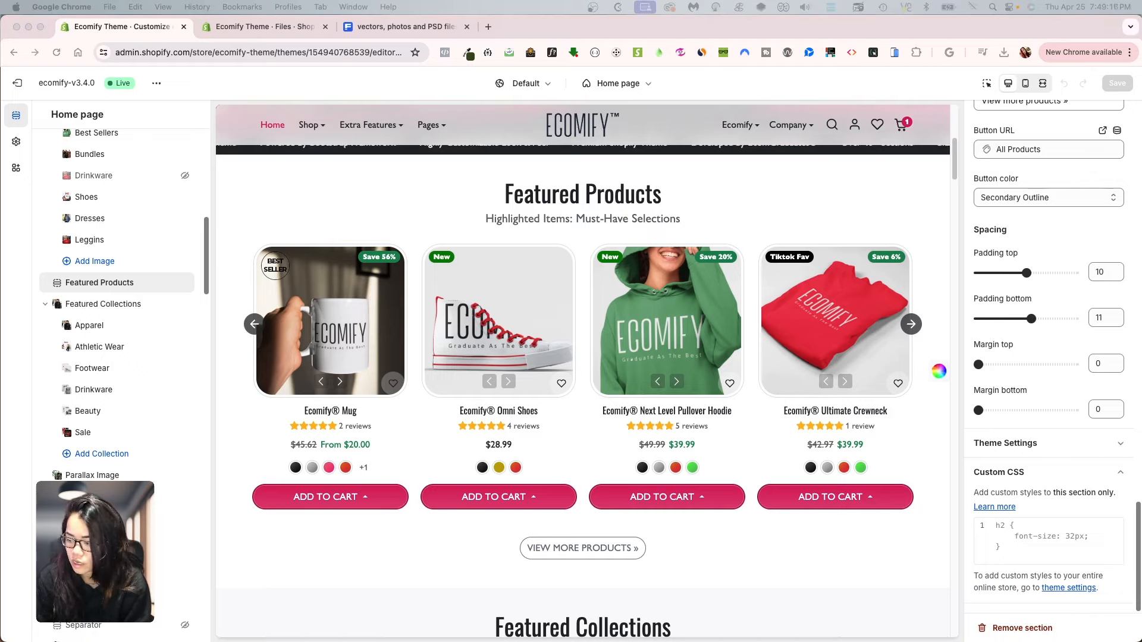
click(1047, 540)
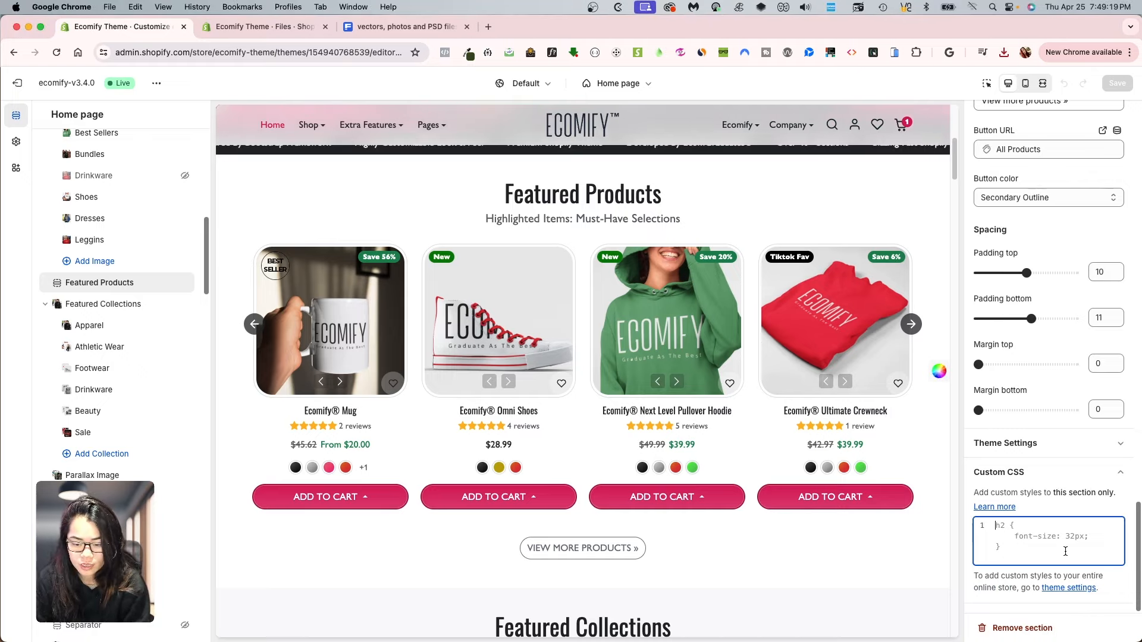
text(section {)
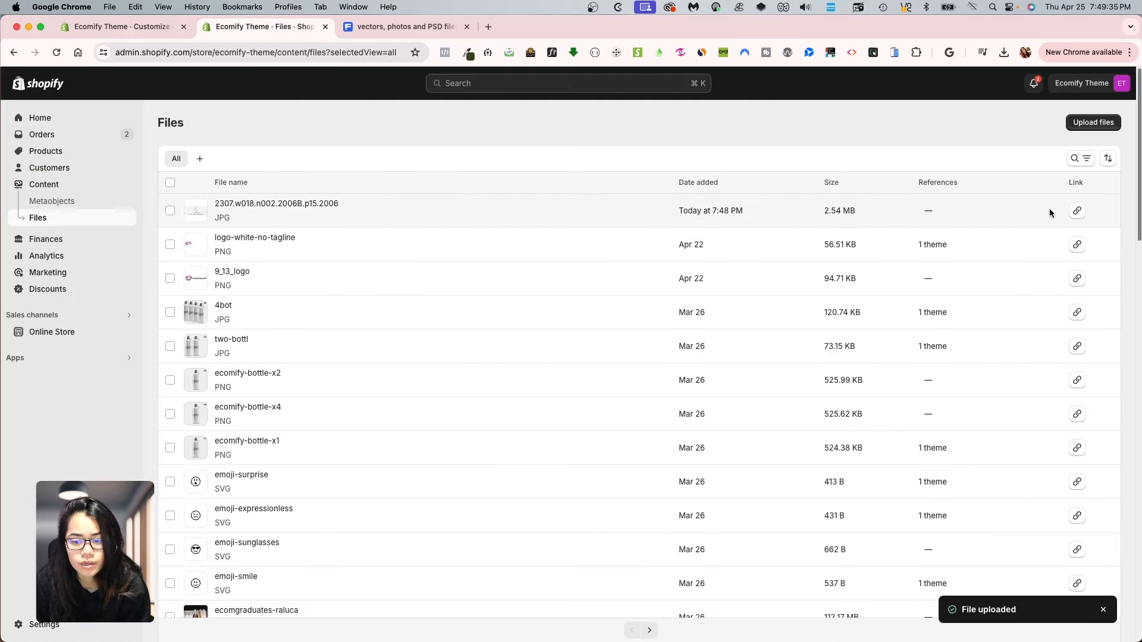
Copy the uploaded bubbles JPG's URL with its link icon in Files
click(1076, 210)
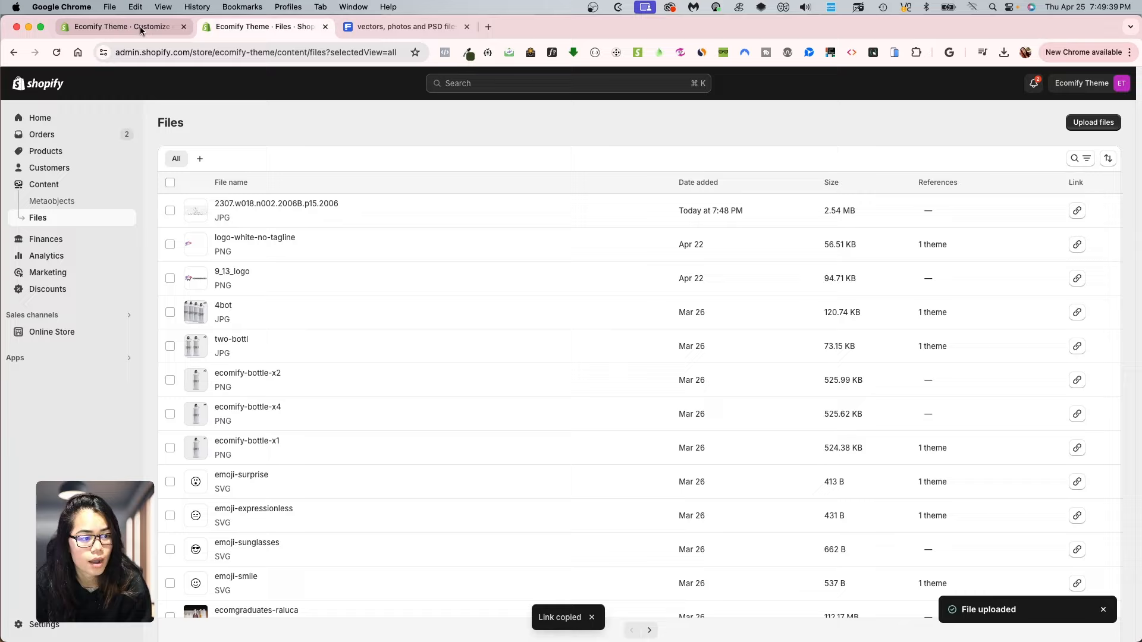
Set Featured Products' section background to the bubbles image URL, center / cover, no-repeat
click(123, 27)
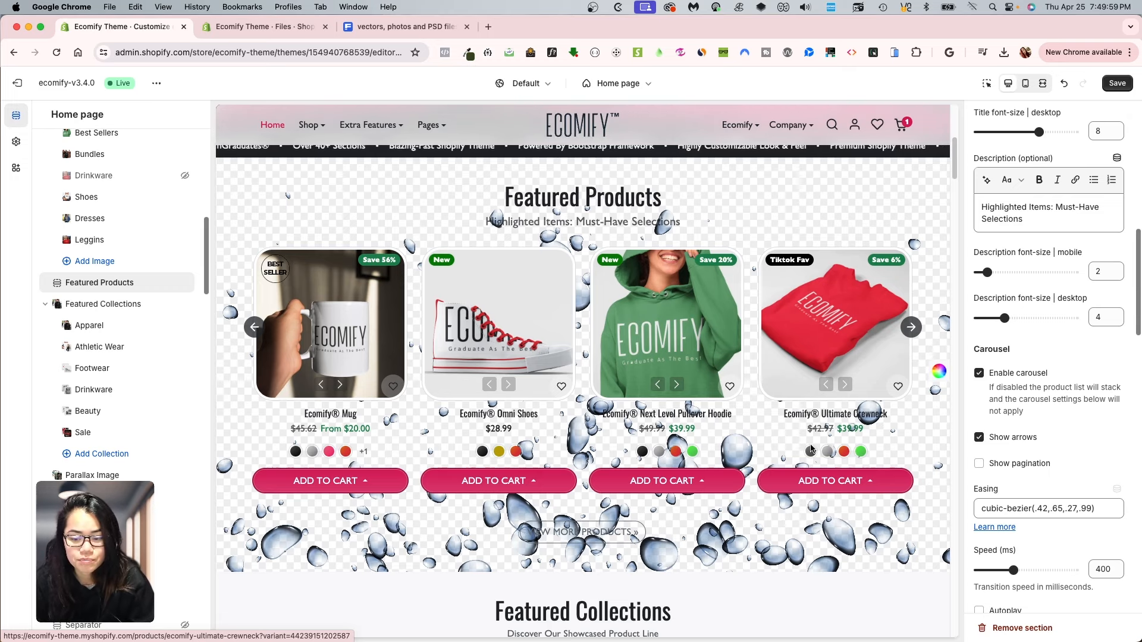
scroll(down, 3)
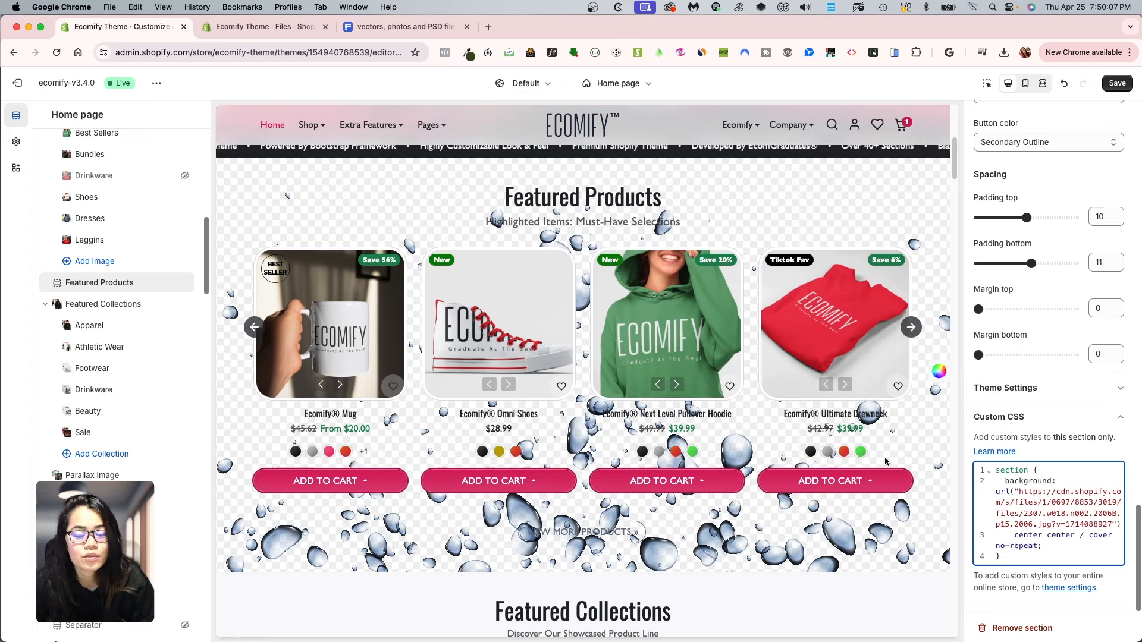
mouse_move(444, 319)
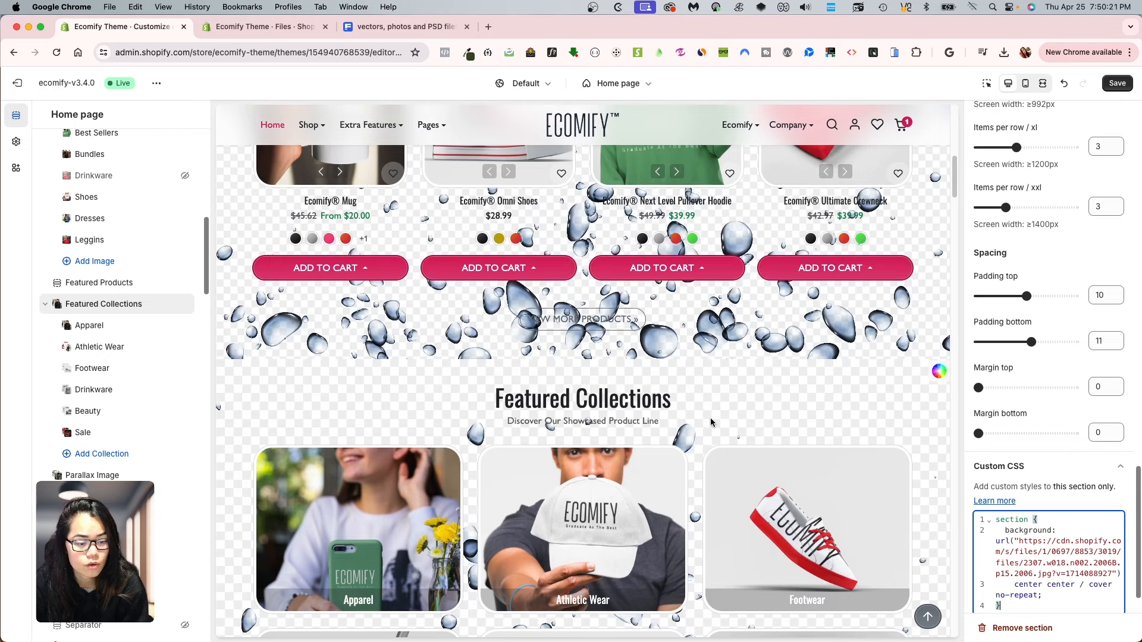
Paste the same bubbles background CSS into Featured Collections' Custom CSS, then enter remove.bg in a new tab
scroll(down, 3)
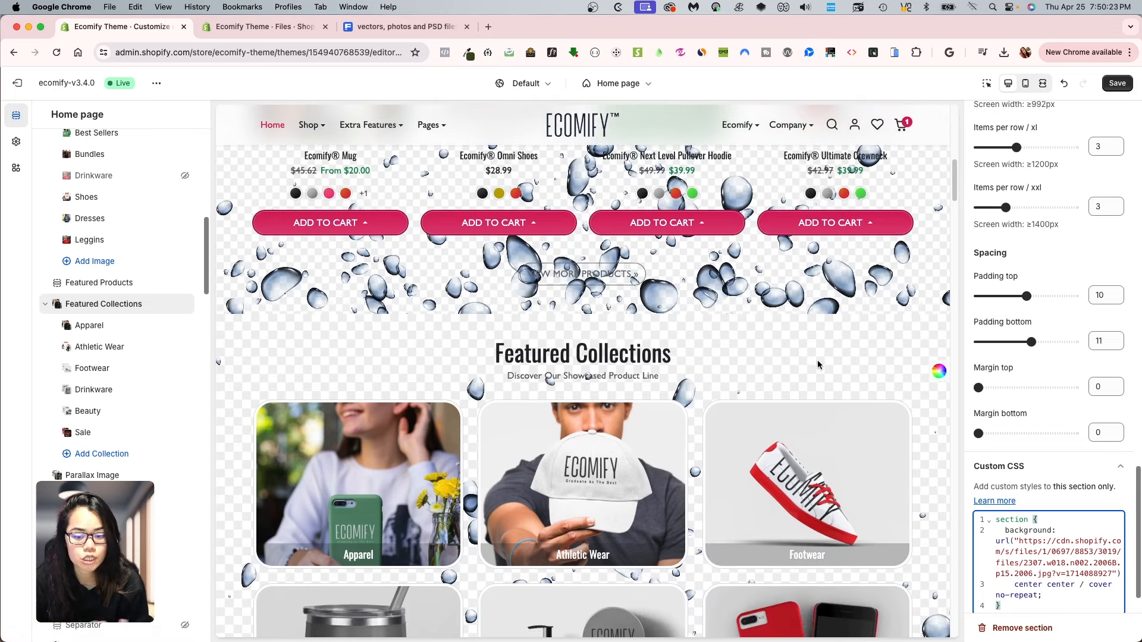
mouse_move(429, 350)
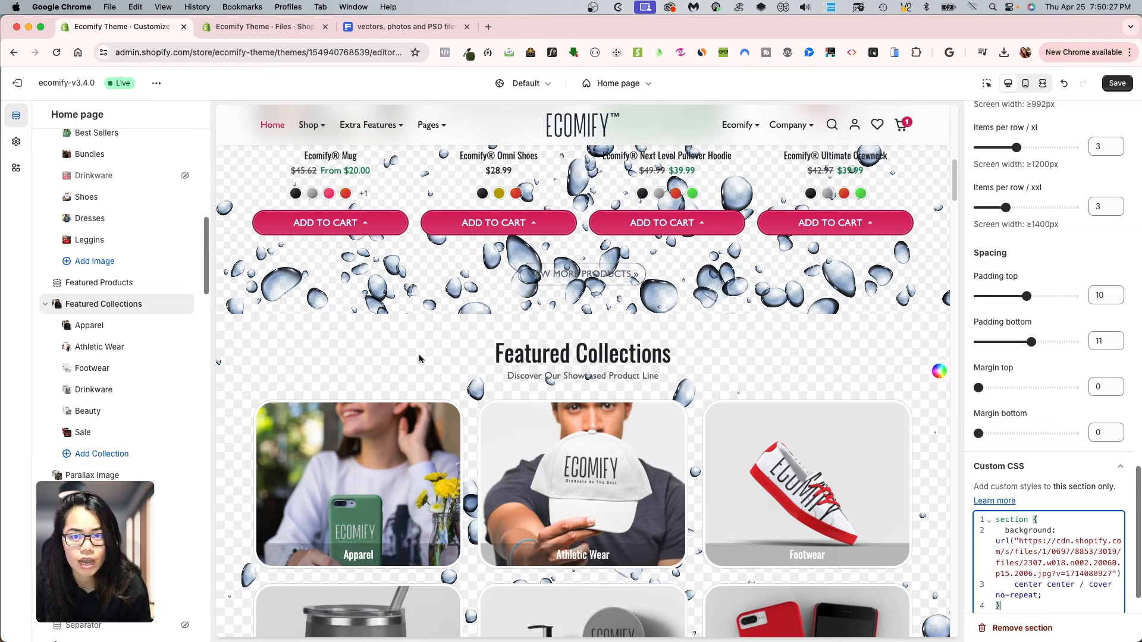
scroll(down, 3)
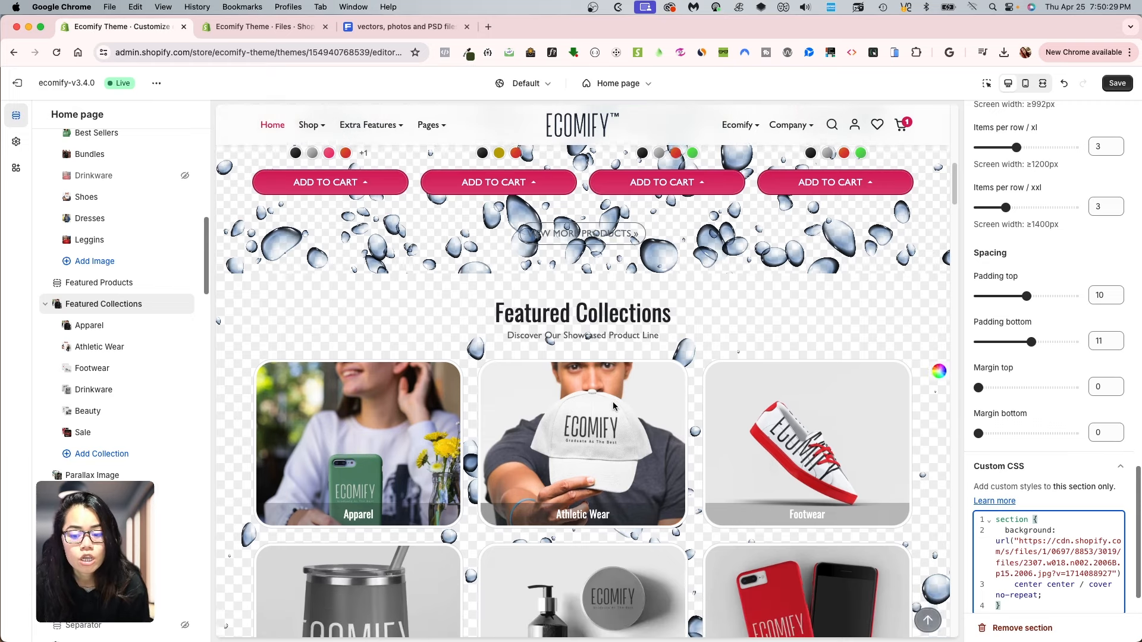
scroll(down, 3)
text(re)
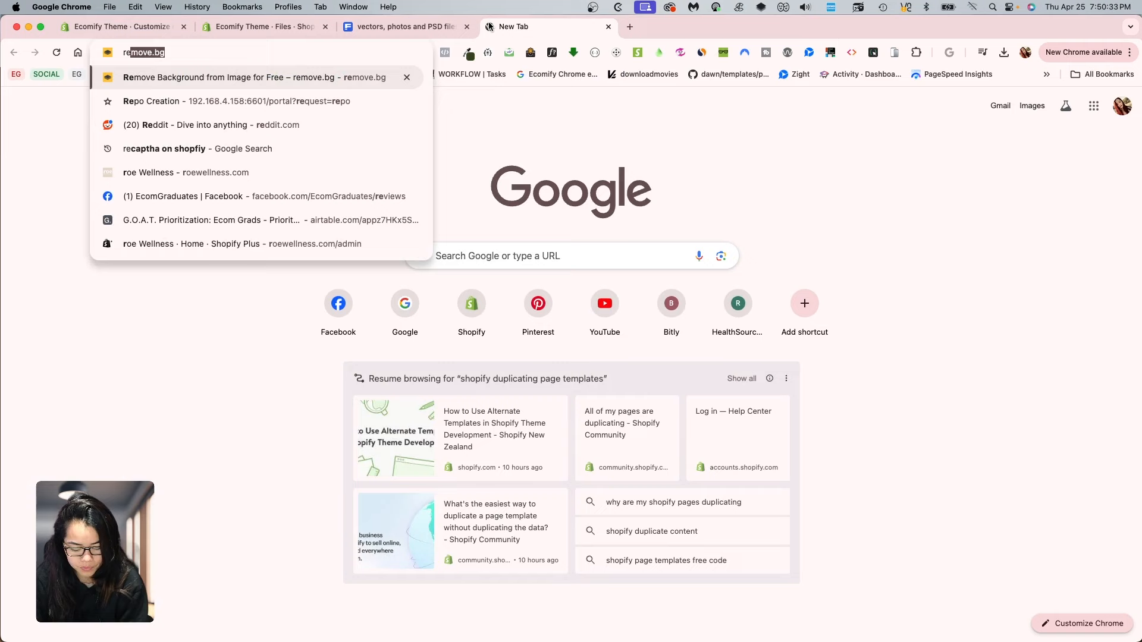
Upload the bubble JPG to remove.bg and download the background-free result
click(255, 77)
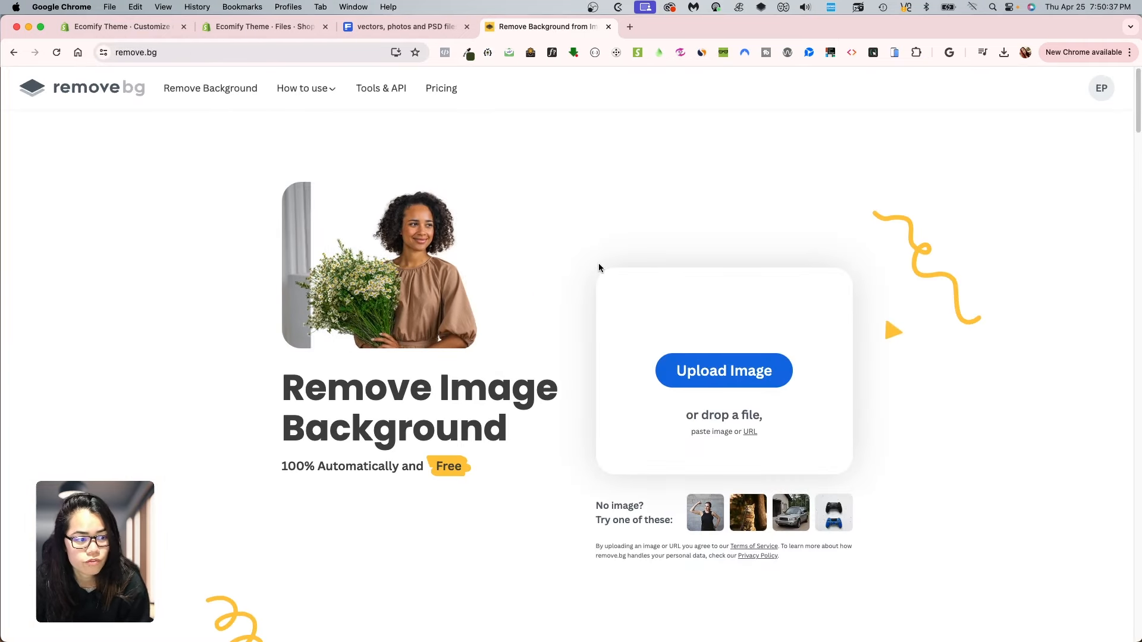
click(723, 370)
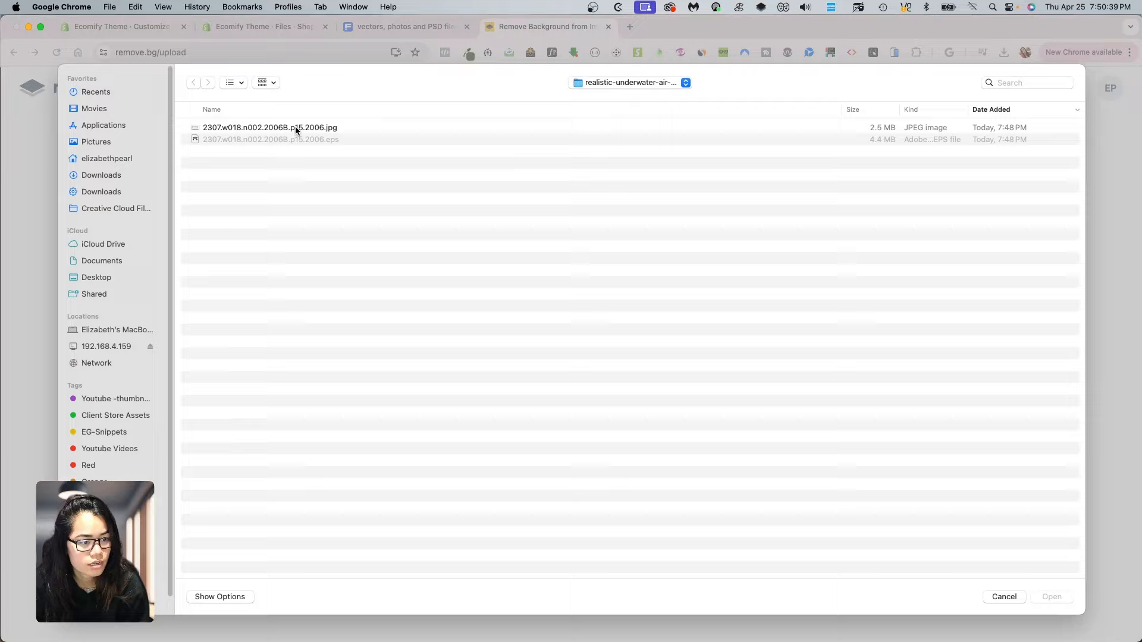
double_click(270, 128)
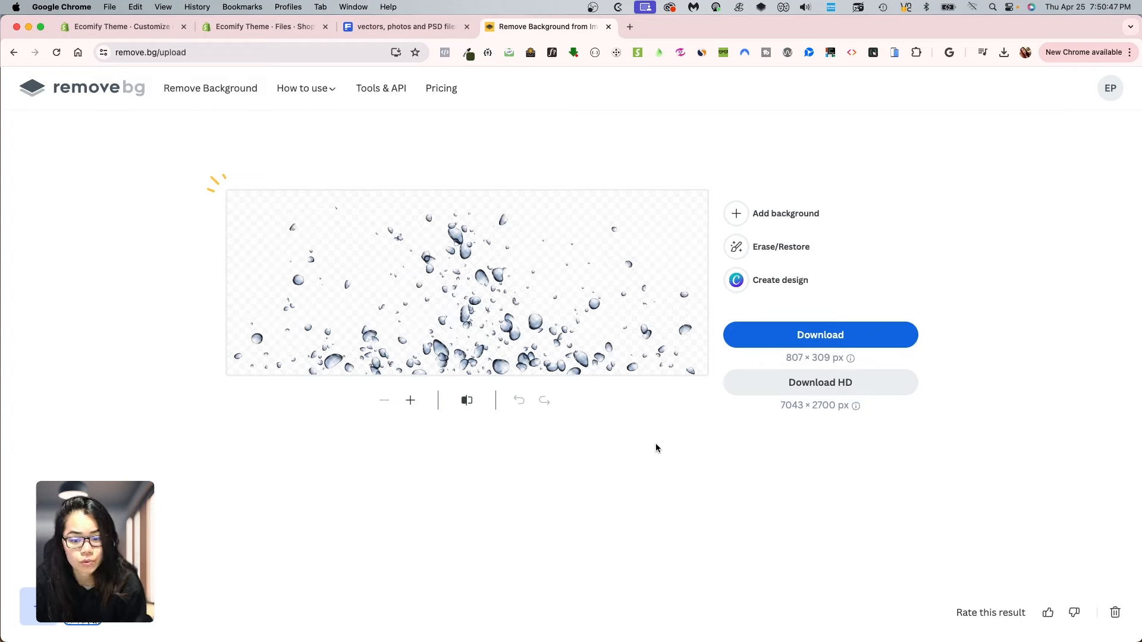
click(1003, 52)
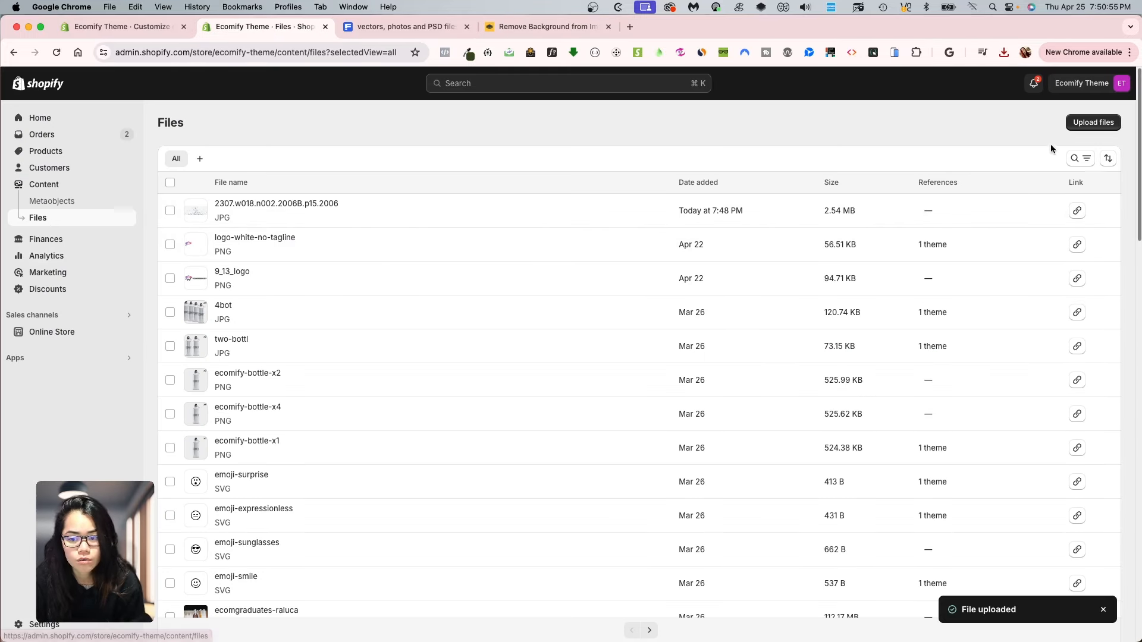
Upload the removebg-preview bubbles PNG to Shopify Files and copy its link
click(1092, 122)
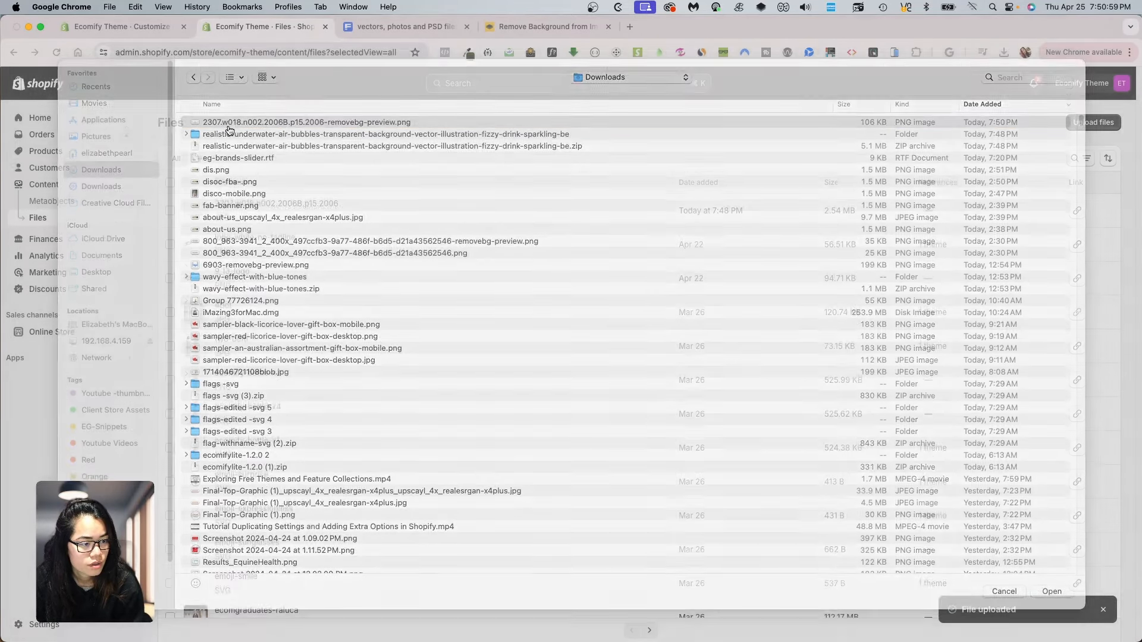
click(1051, 591)
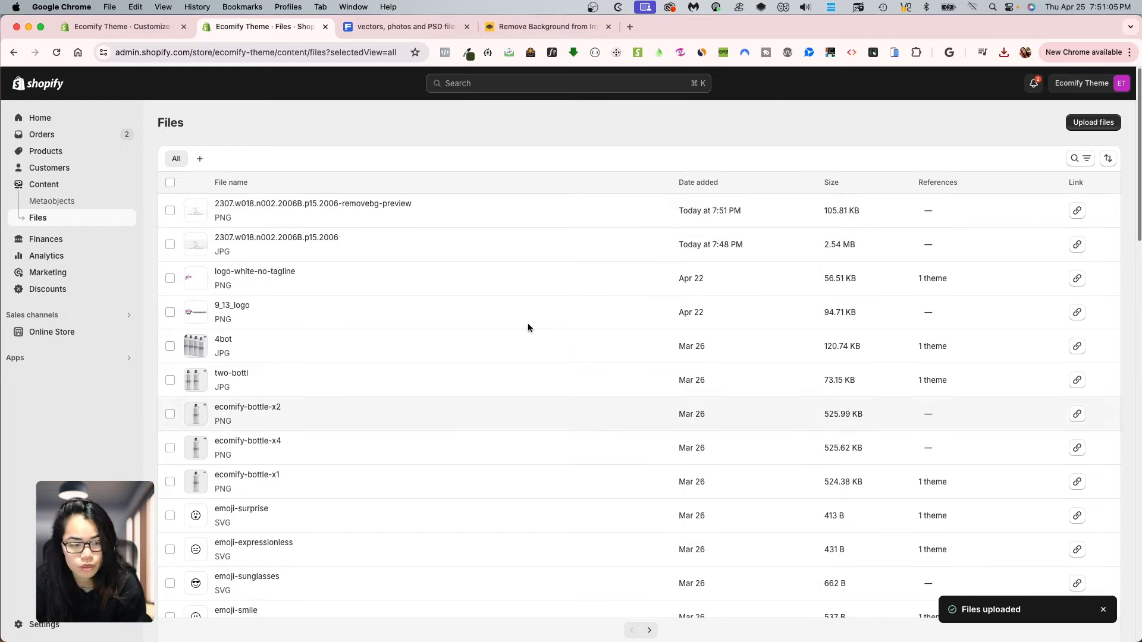
click(1076, 583)
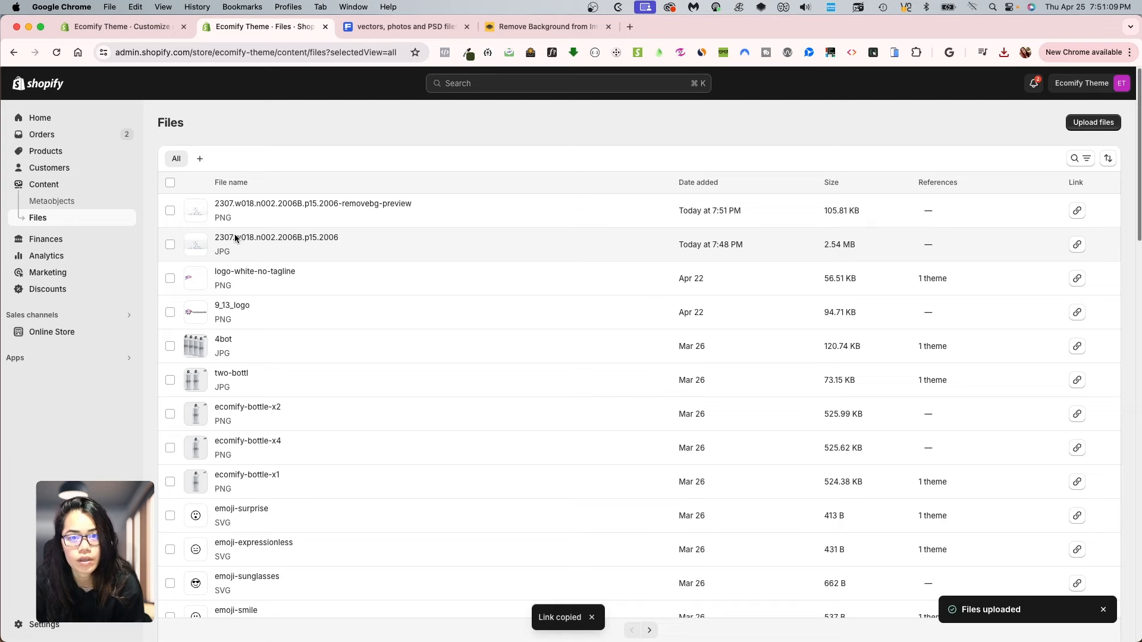
click(122, 26)
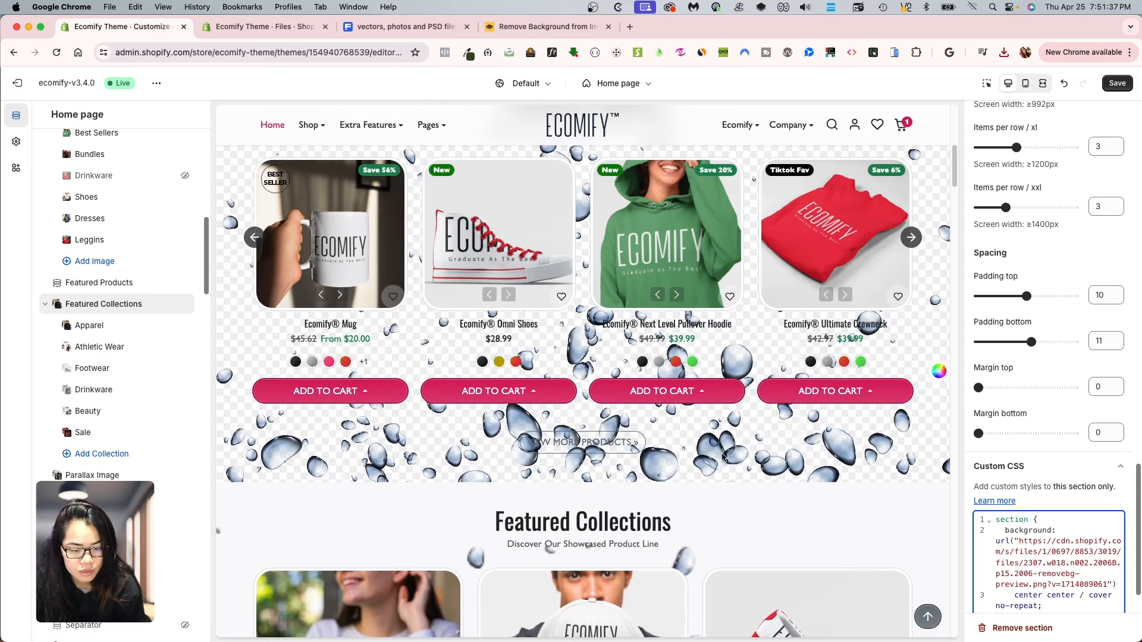
Replace the JPG URL in Featured Collections' Custom CSS with the copied PNG link
scroll(down, 3)
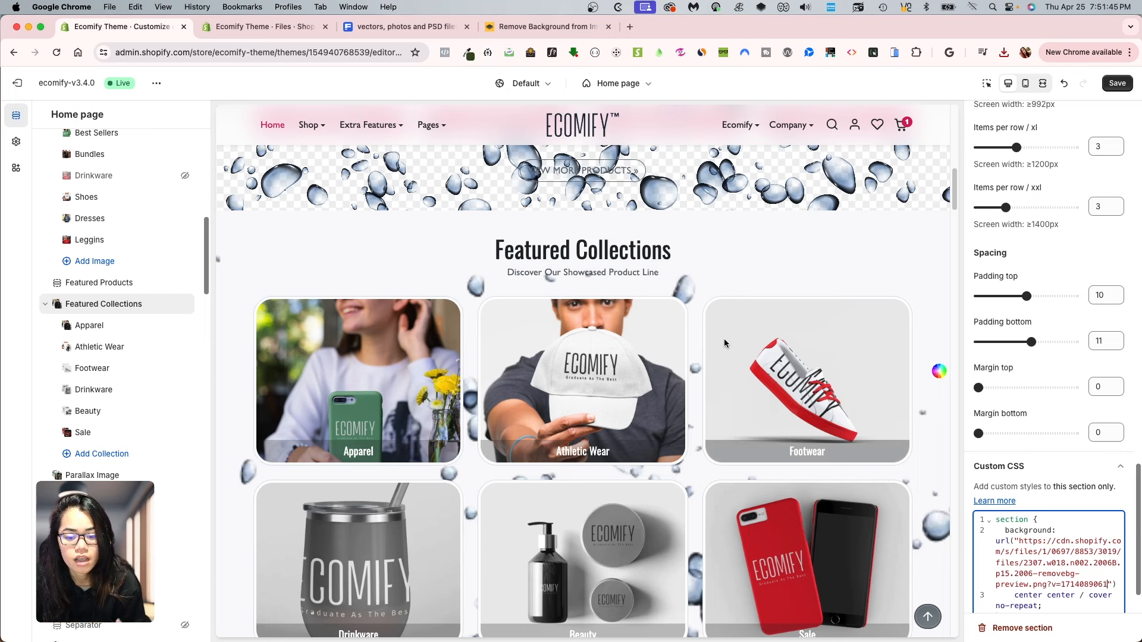
Scroll the home page preview to check the bubble background, then return to remove.bg
scroll(down, 3)
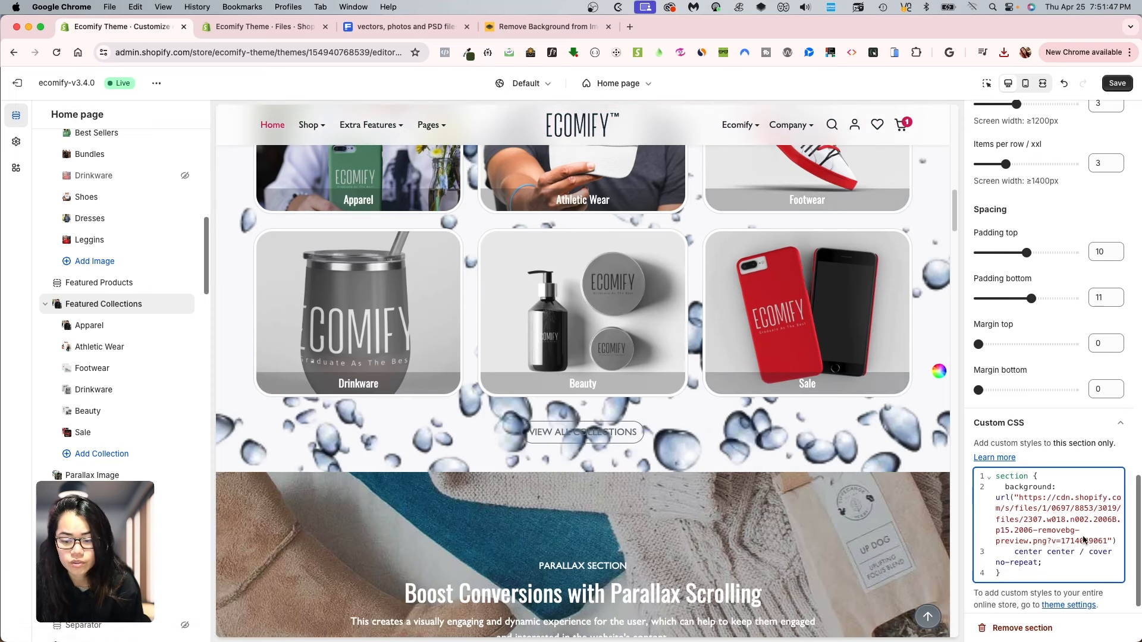
scroll(down, 3)
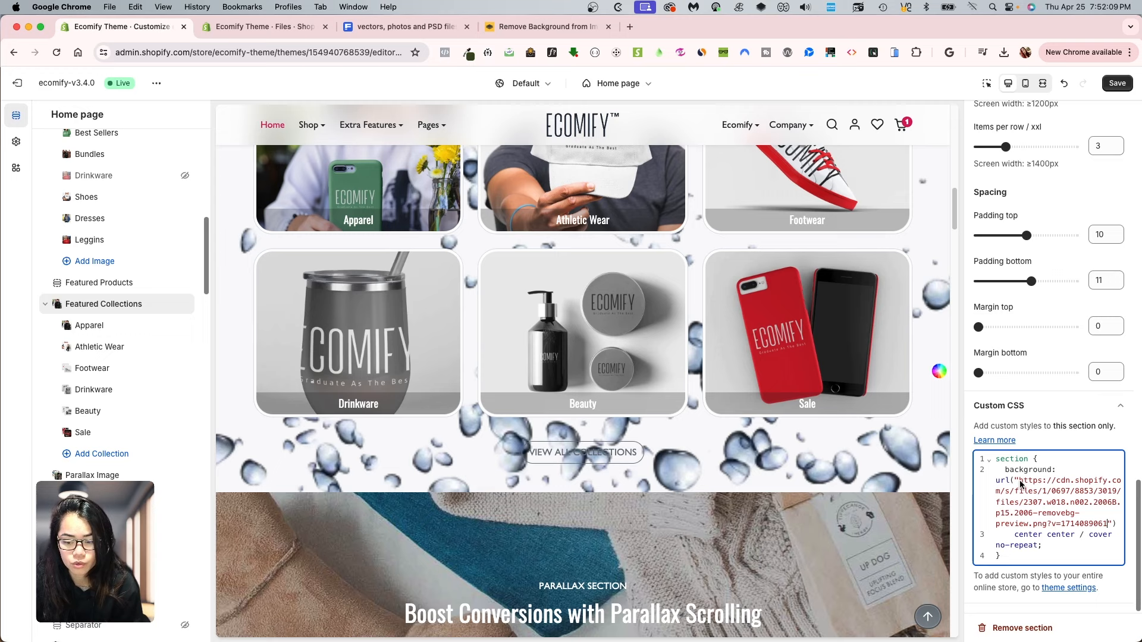
scroll(down, 3)
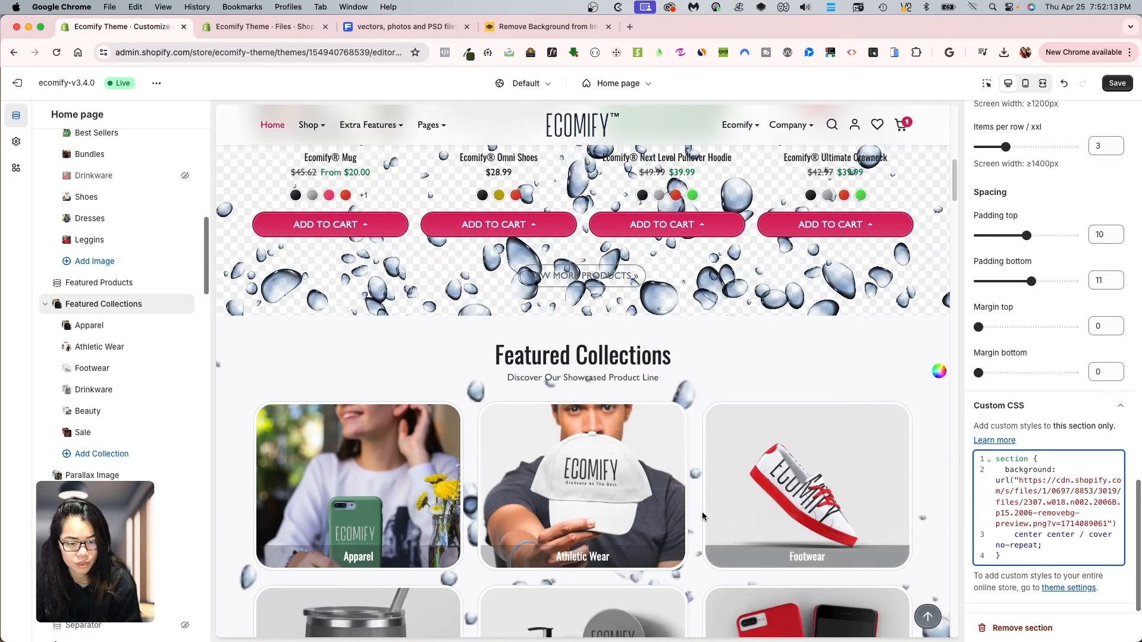
click(542, 26)
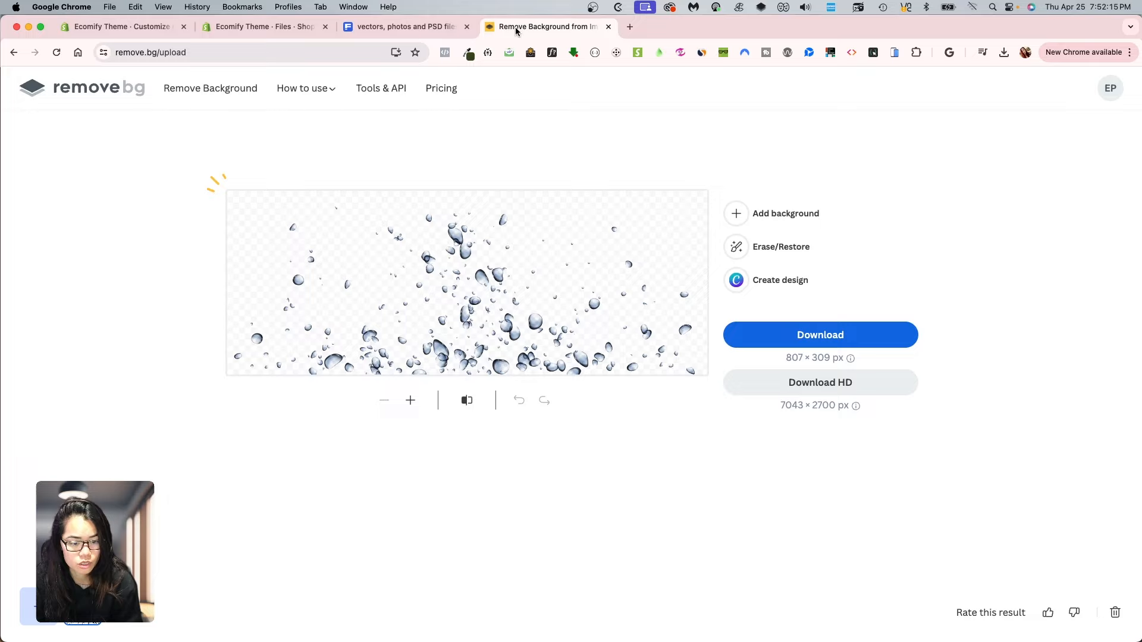
mouse_move(567, 322)
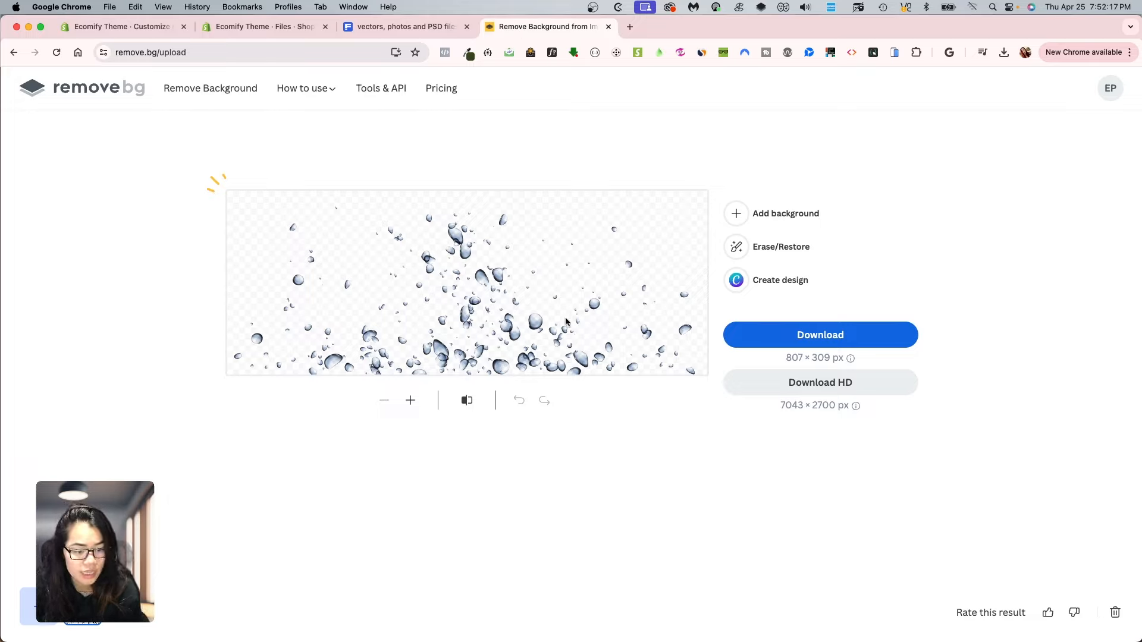
mouse_move(793, 364)
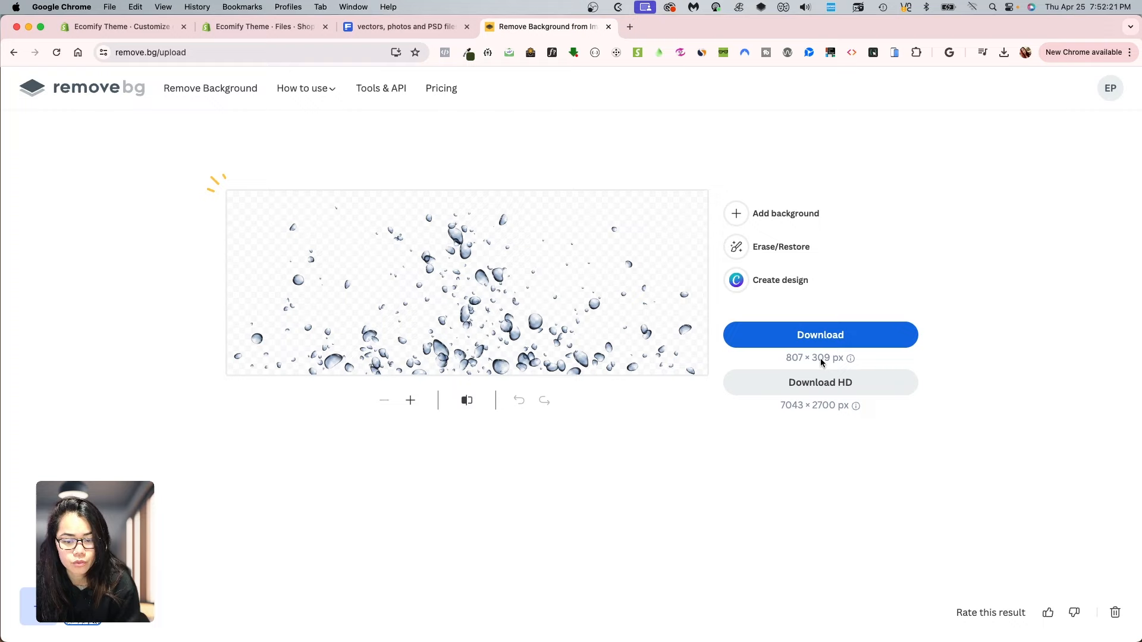
Request the HD download of the transparent bubbles image, showing the 1-credit requirement
click(819, 383)
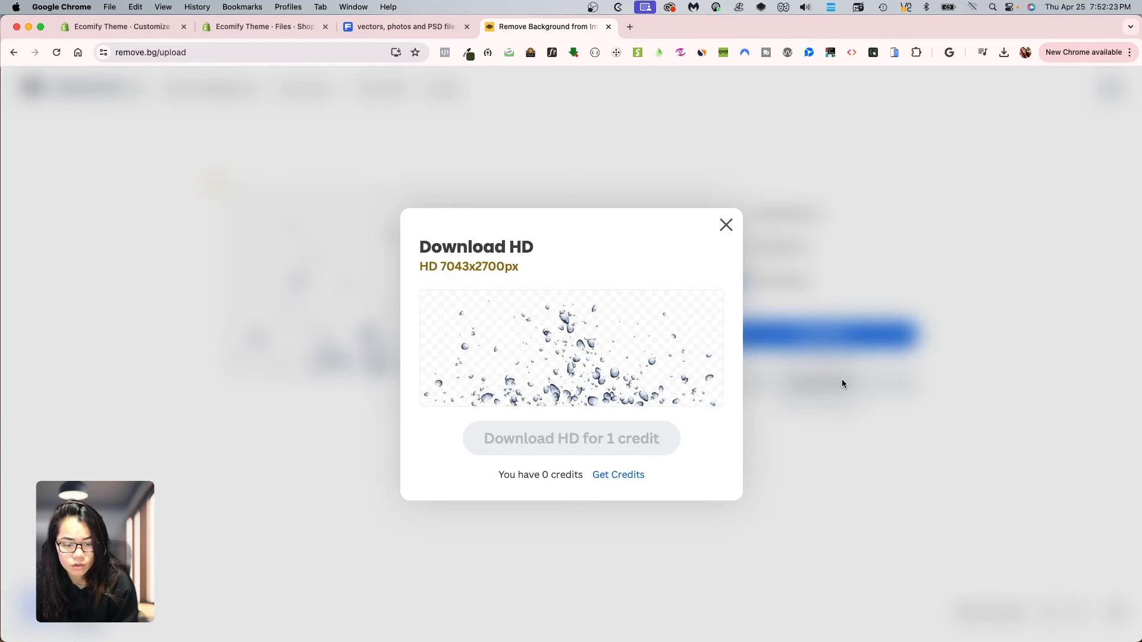
mouse_move(859, 354)
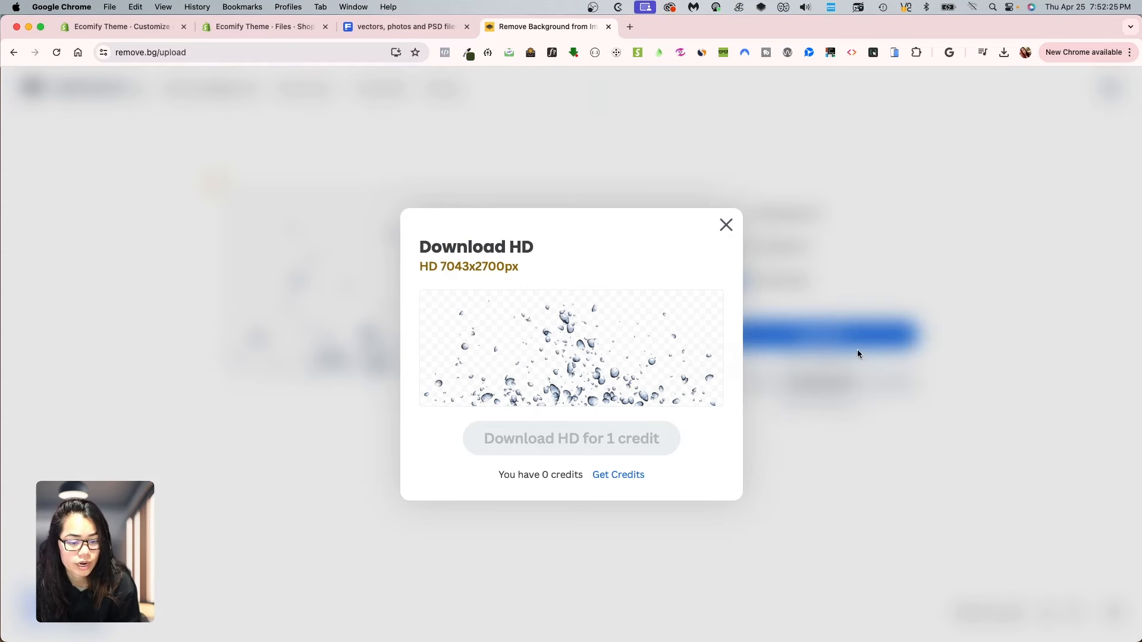